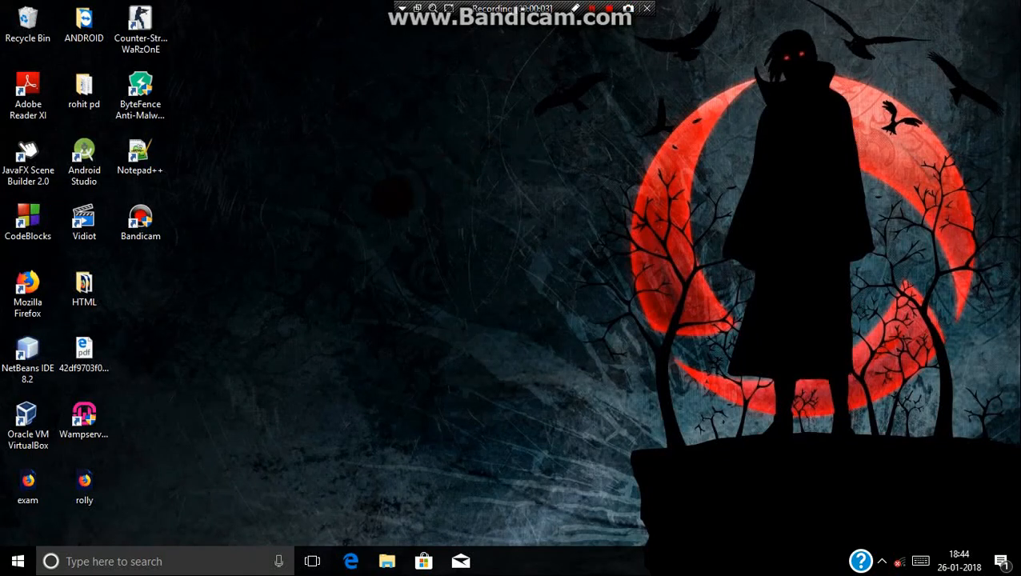
- Launch Notepad++ from its desktop shortcut to get a blank document
click(28, 156)
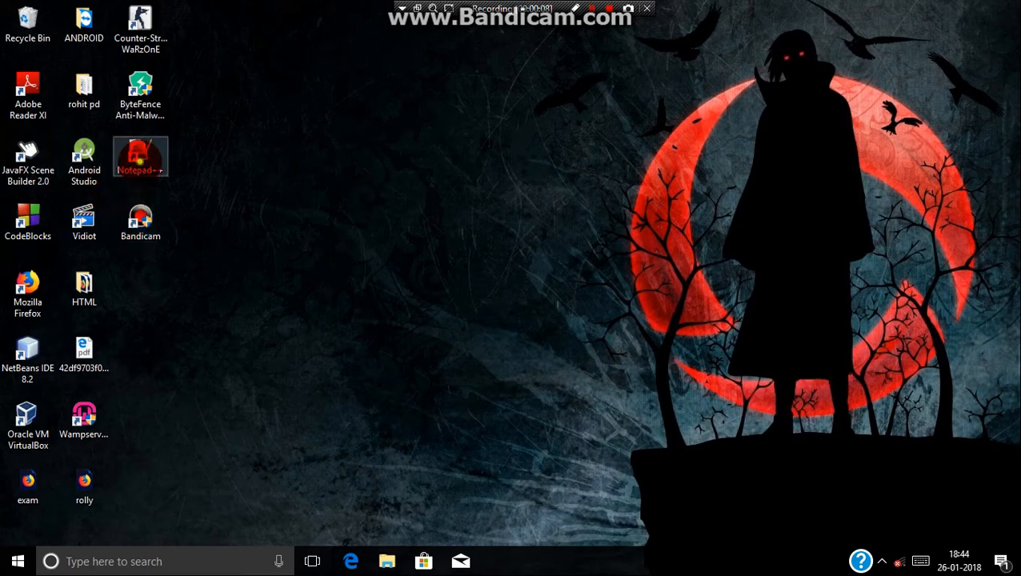
double_click(140, 158)
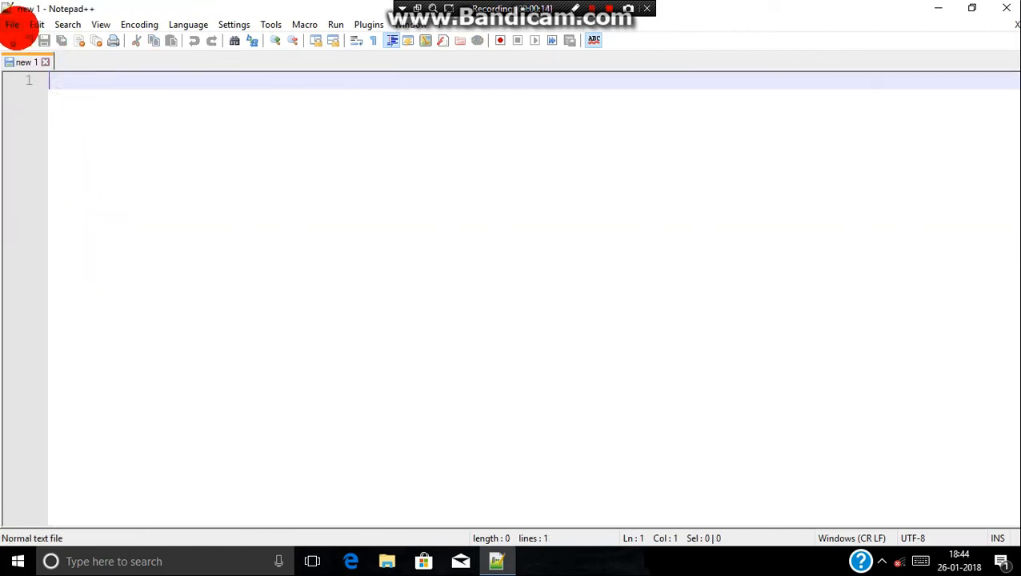
- Start a new blank document and bring up Save As for it
click(12, 24)
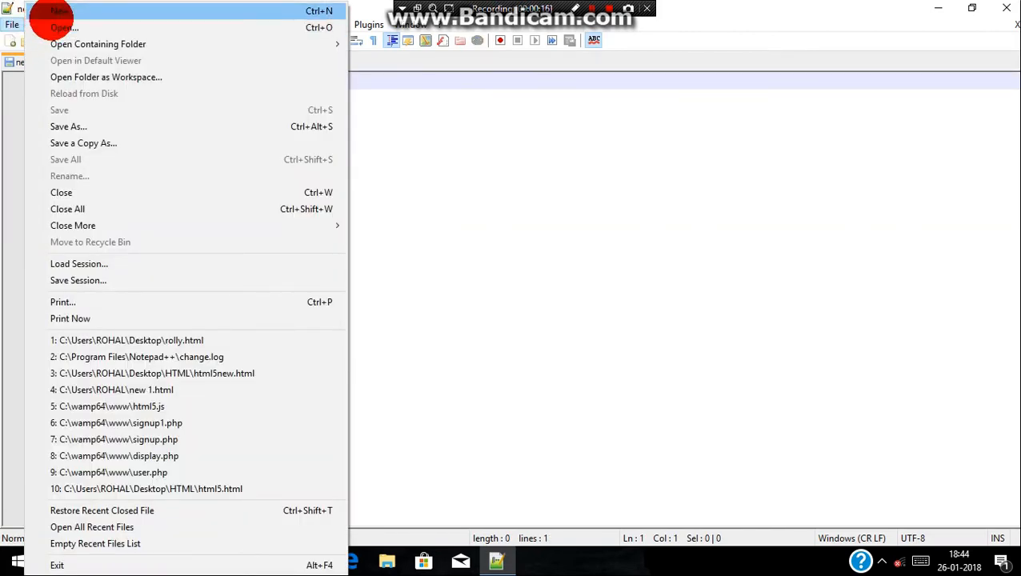
click(58, 10)
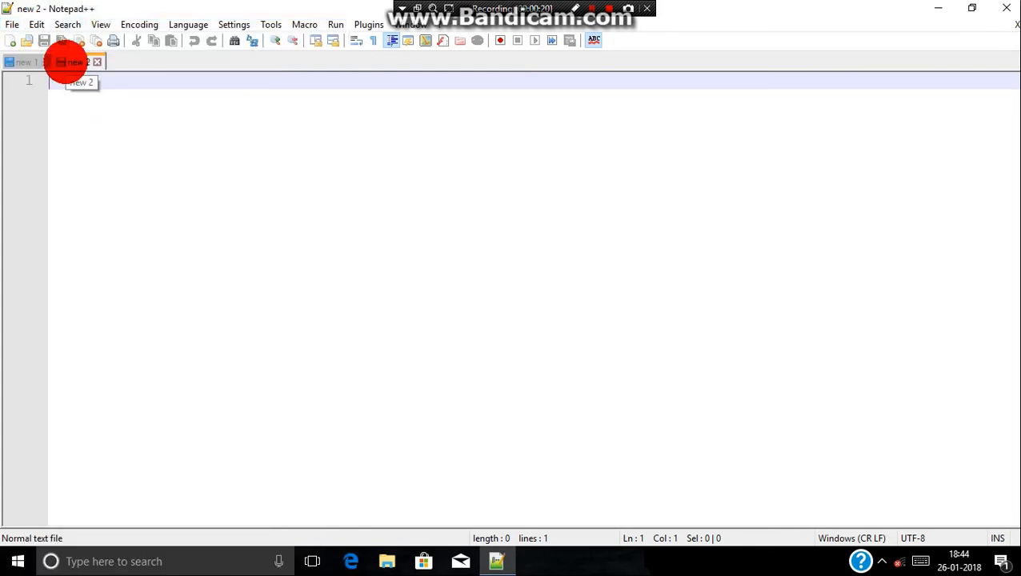
click(12, 24)
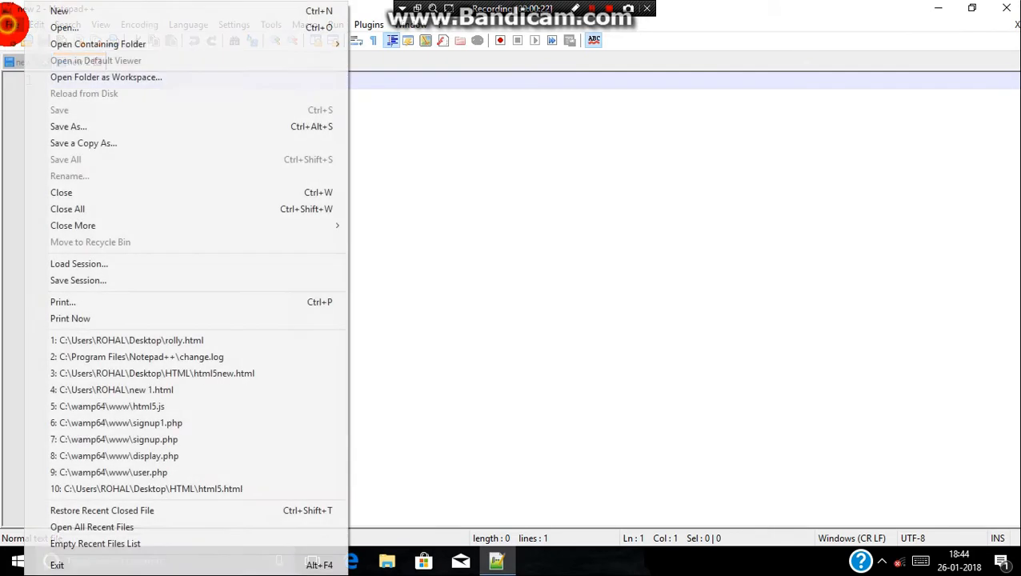
click(68, 127)
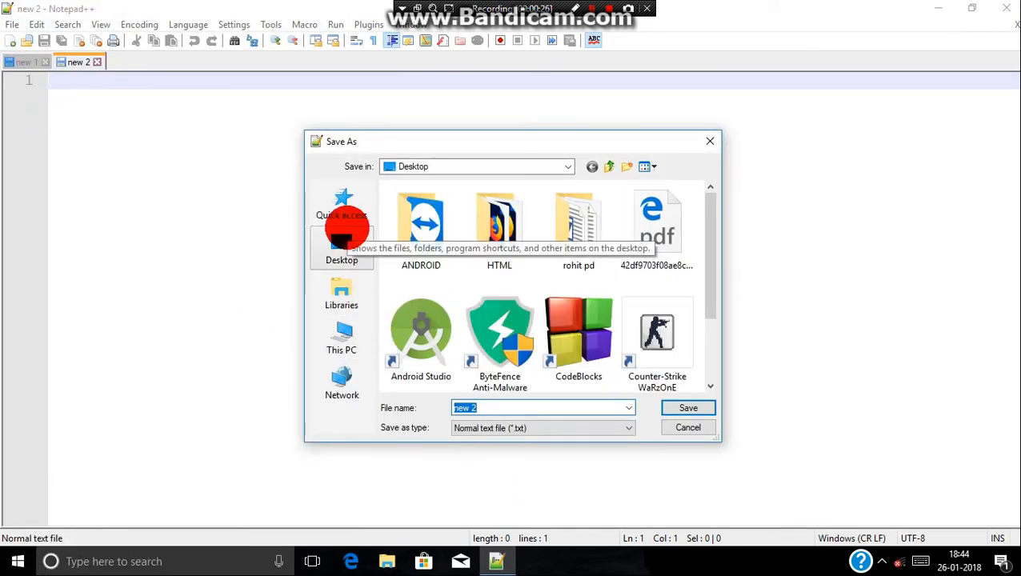
mouse_move(342, 260)
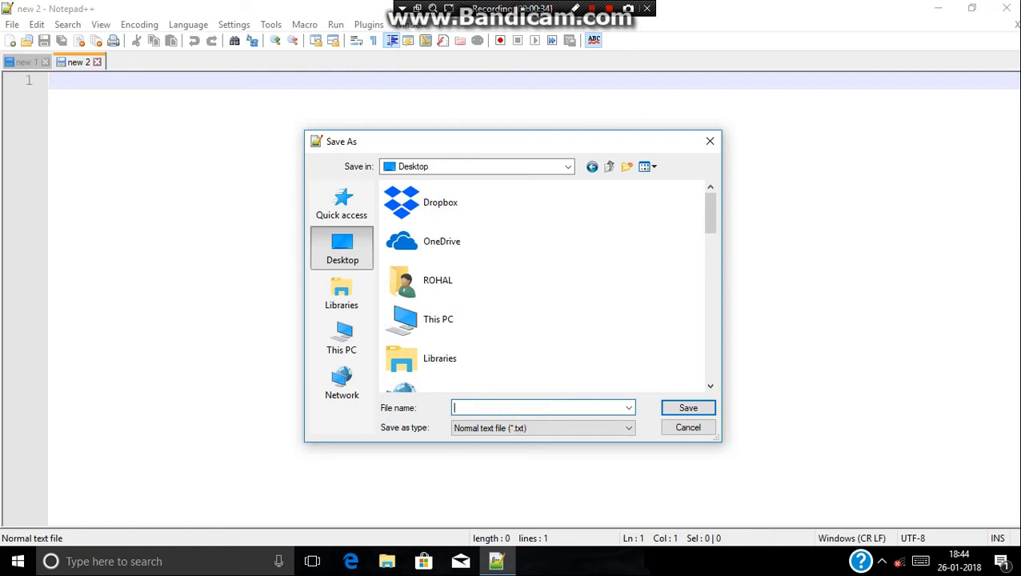
- Save the document to the Desktop as start.html
text(start.)
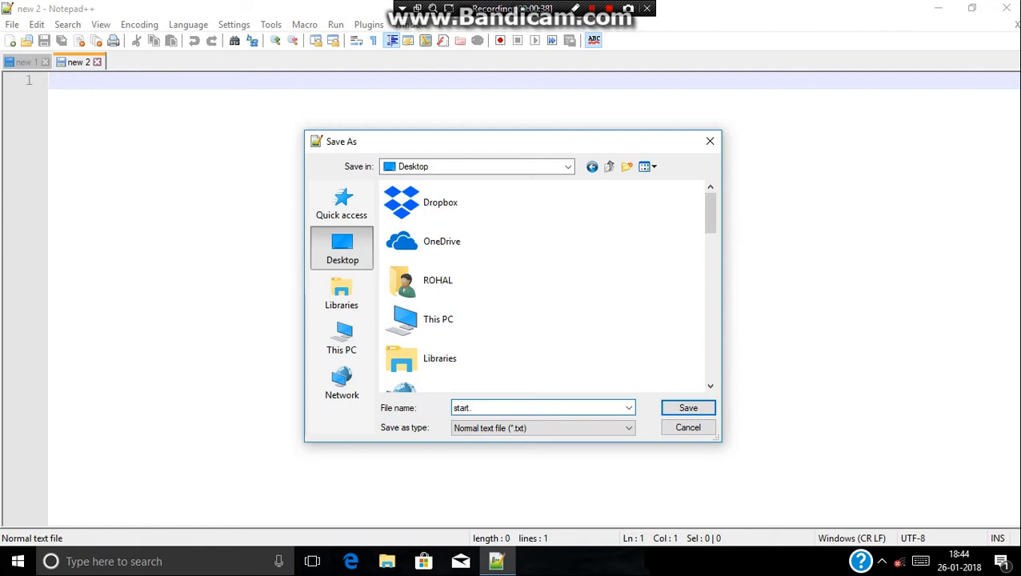
text(h)
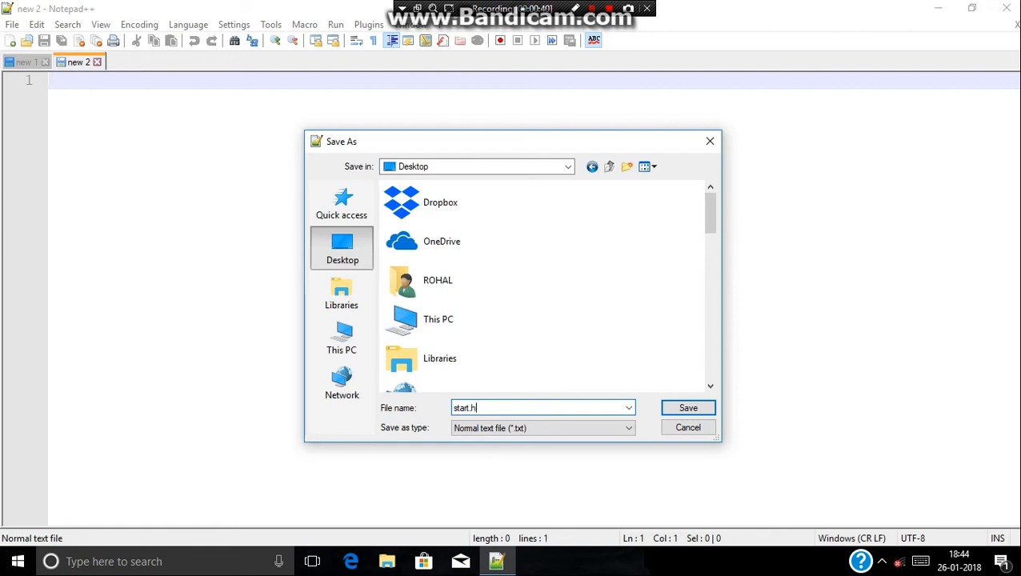
text(tml)
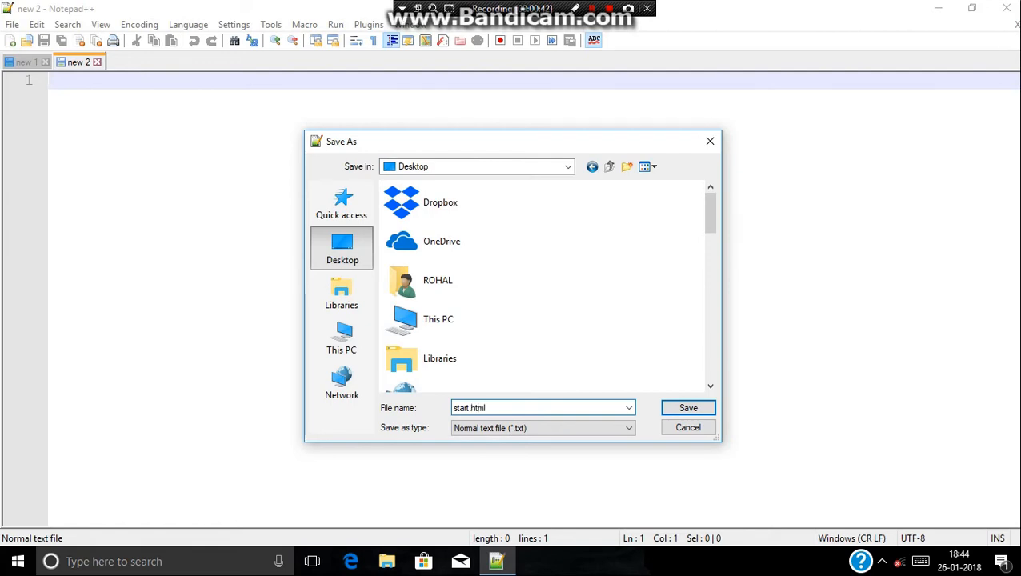
click(687, 408)
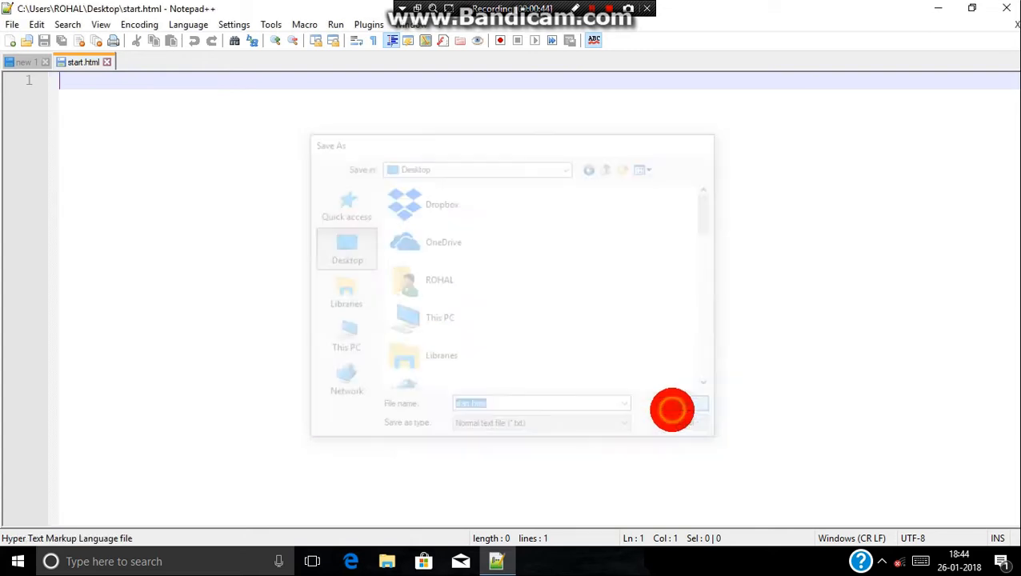
click(672, 410)
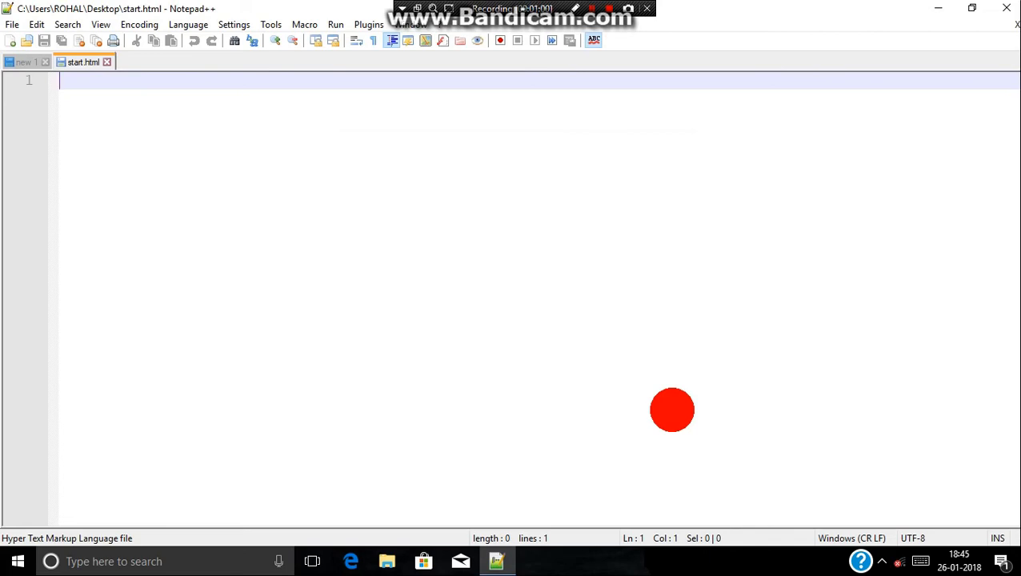
text(tag)
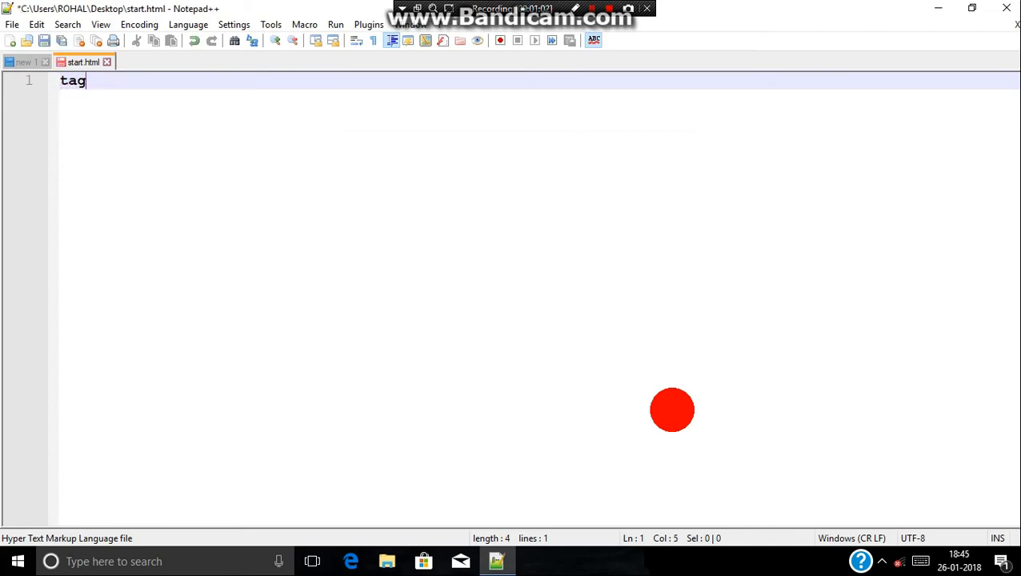
text(s or ele,e)
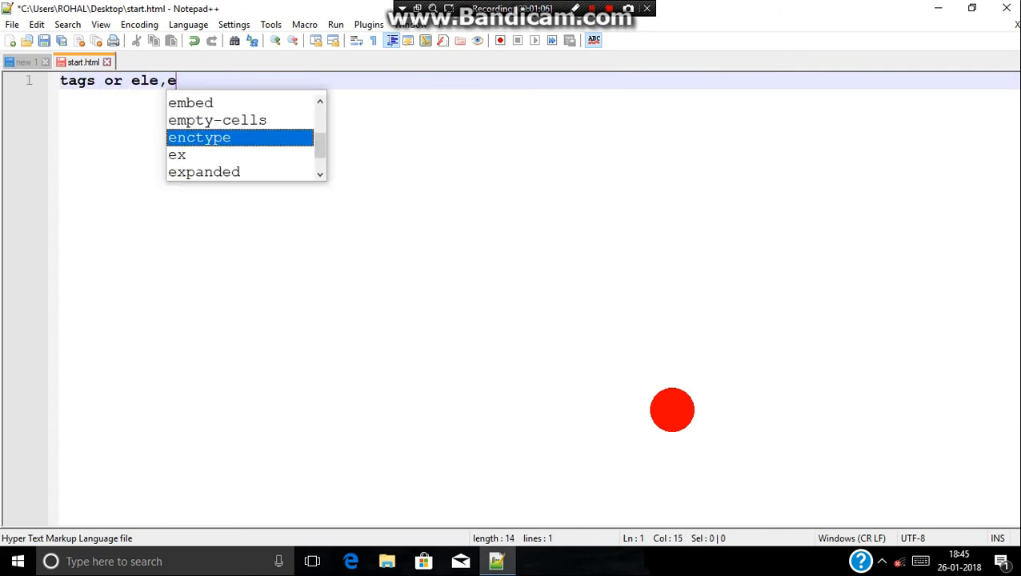
text(nt)
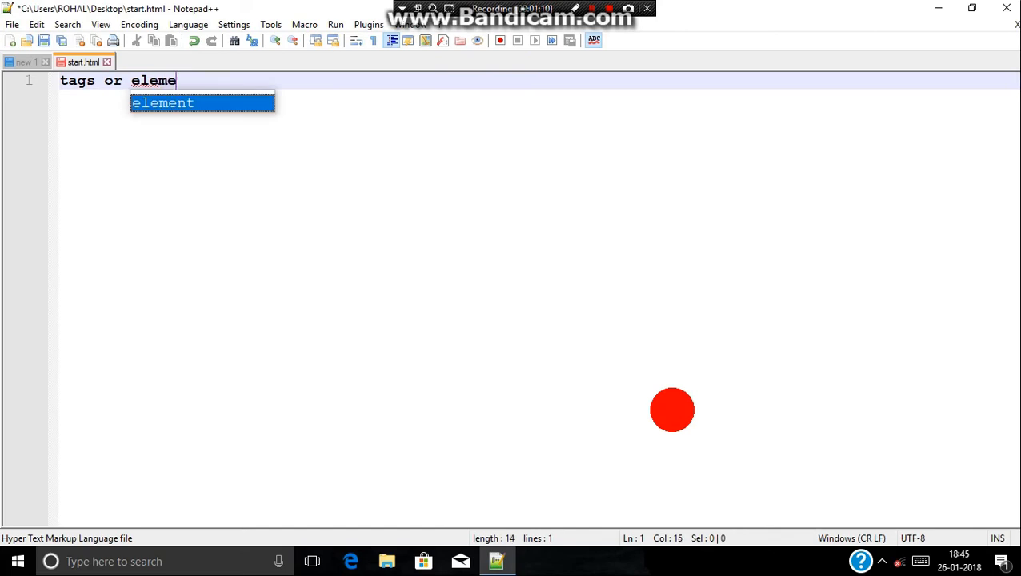
key(backspace)
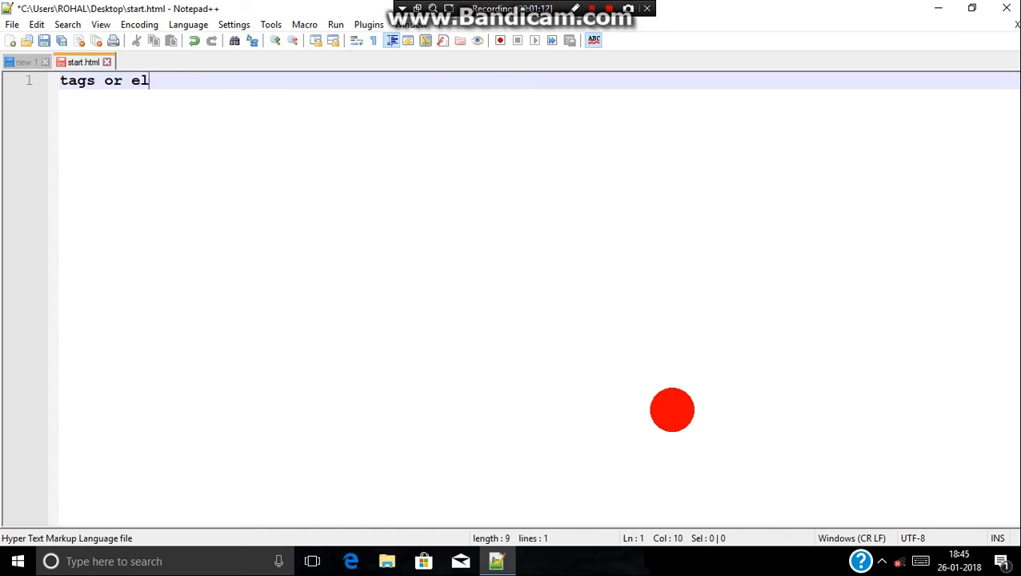
key(ctrl+a)
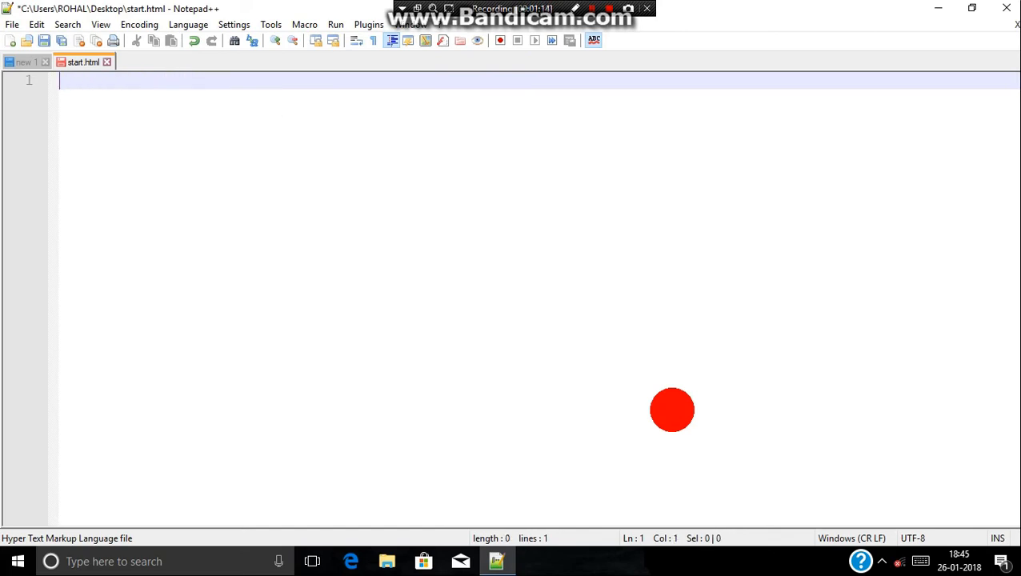
text(<)
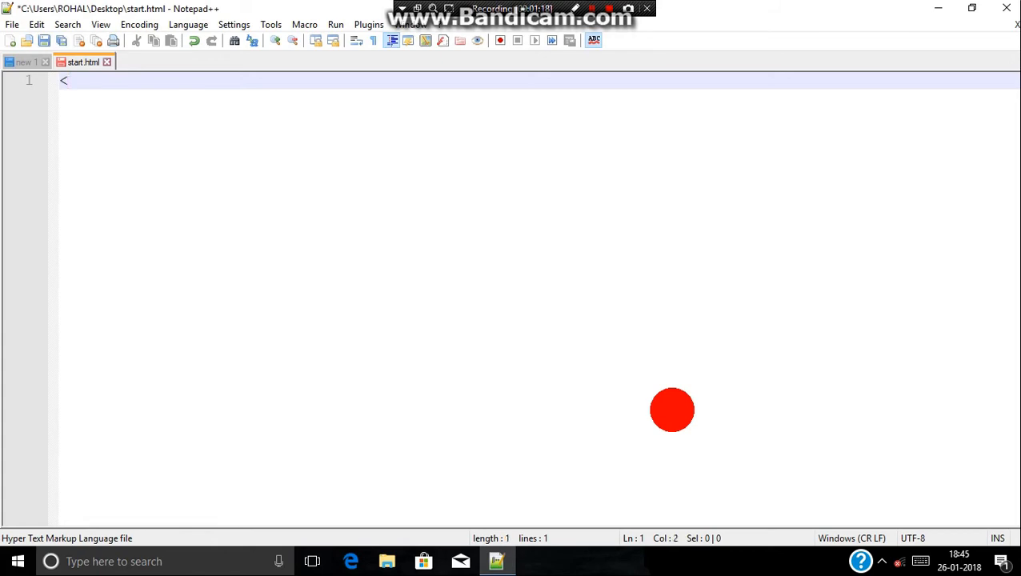
text(>)
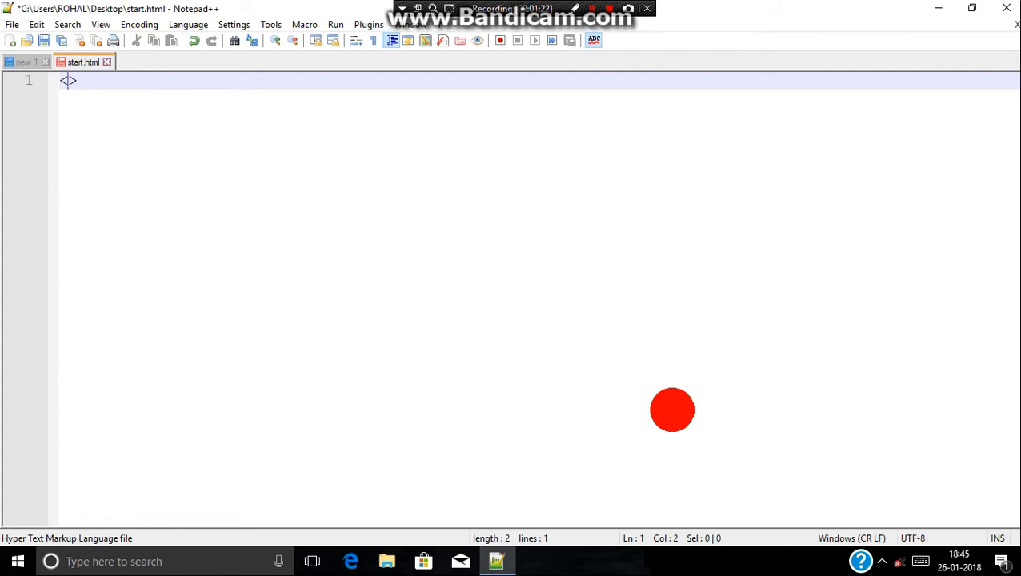
text(tag)
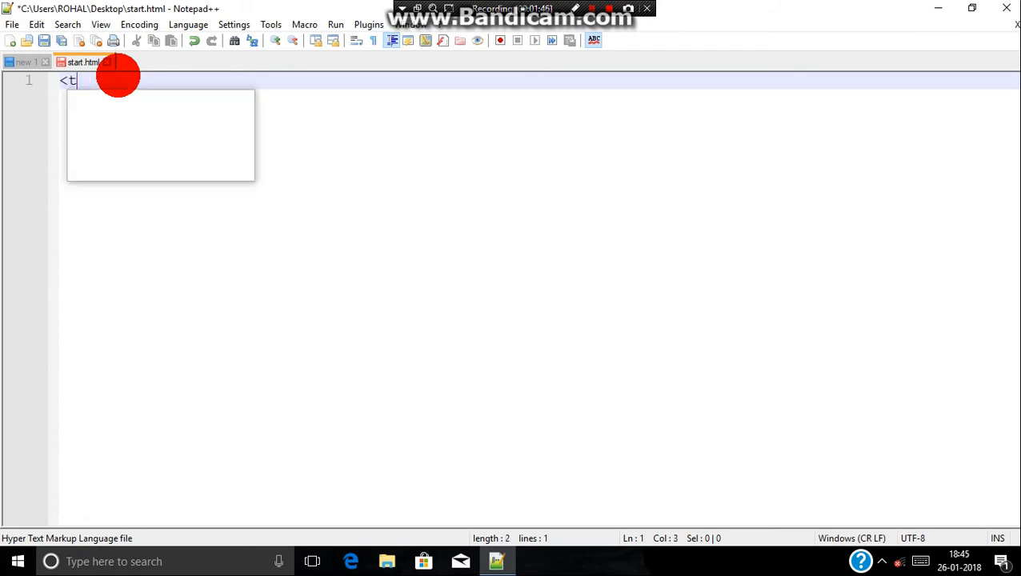
text(ag>)
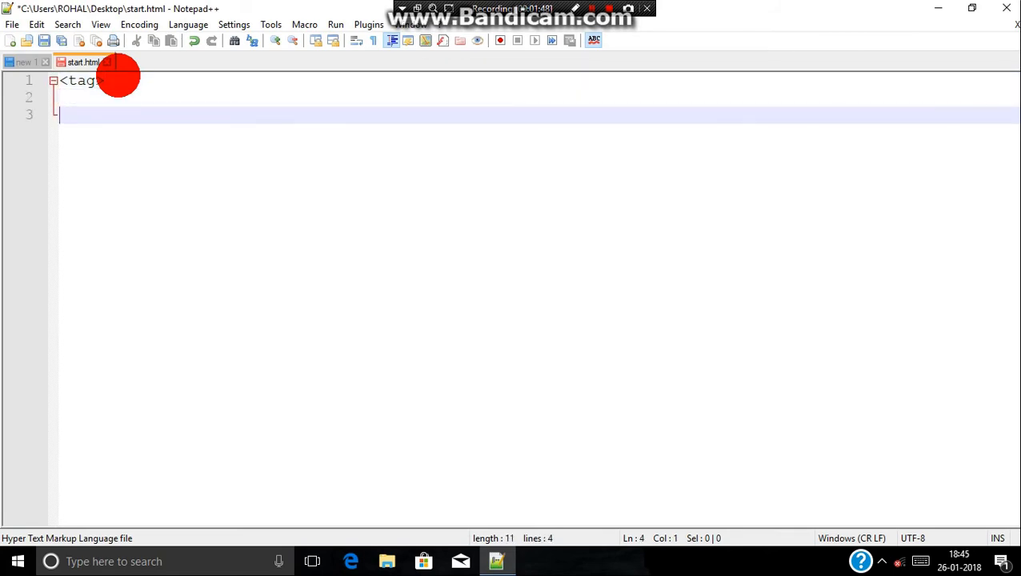
text(</)
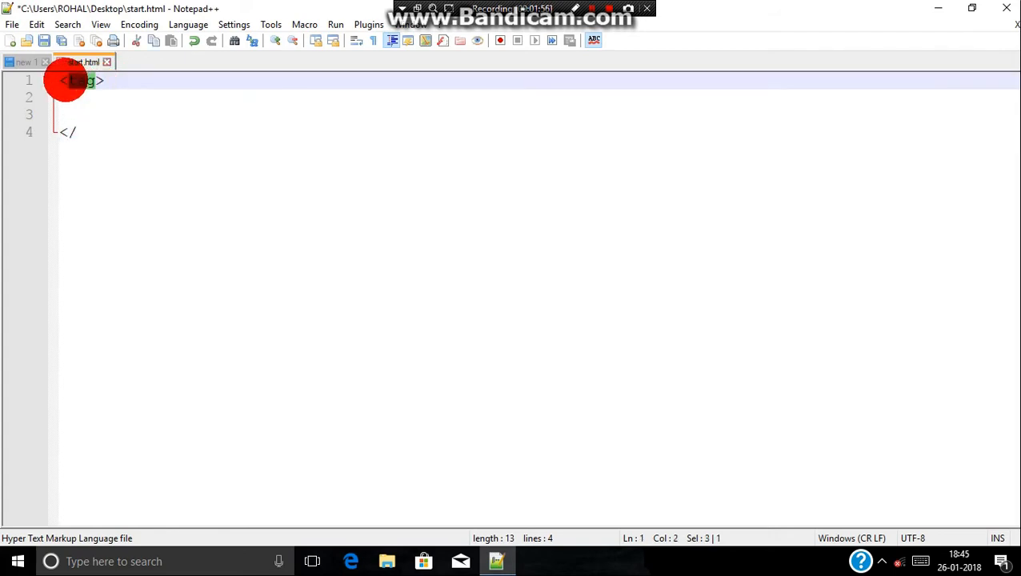
text(ta)
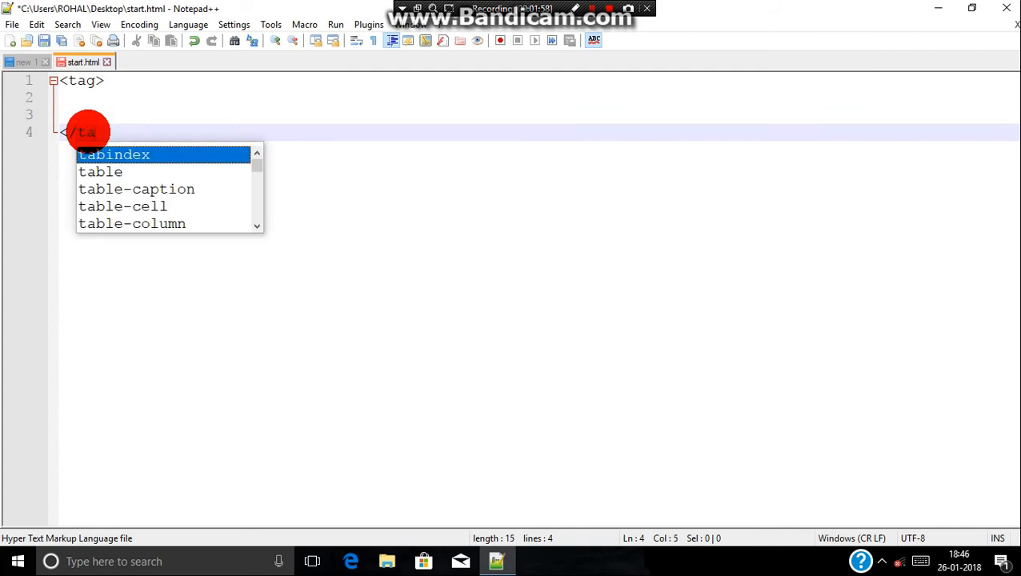
text(g>)
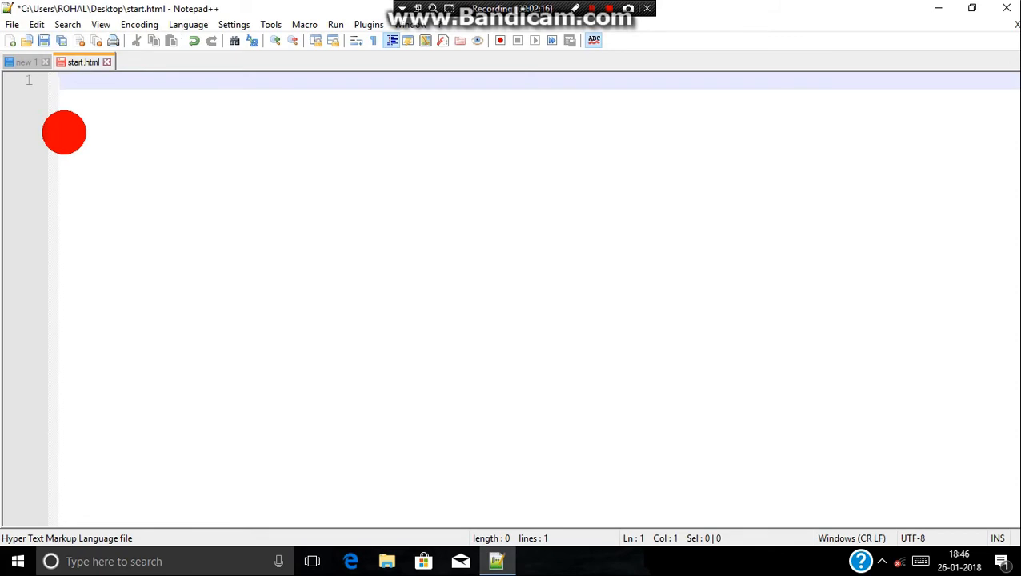
- Write <!DOCTYPE html> on line 1, correcting a stray character
text(<)
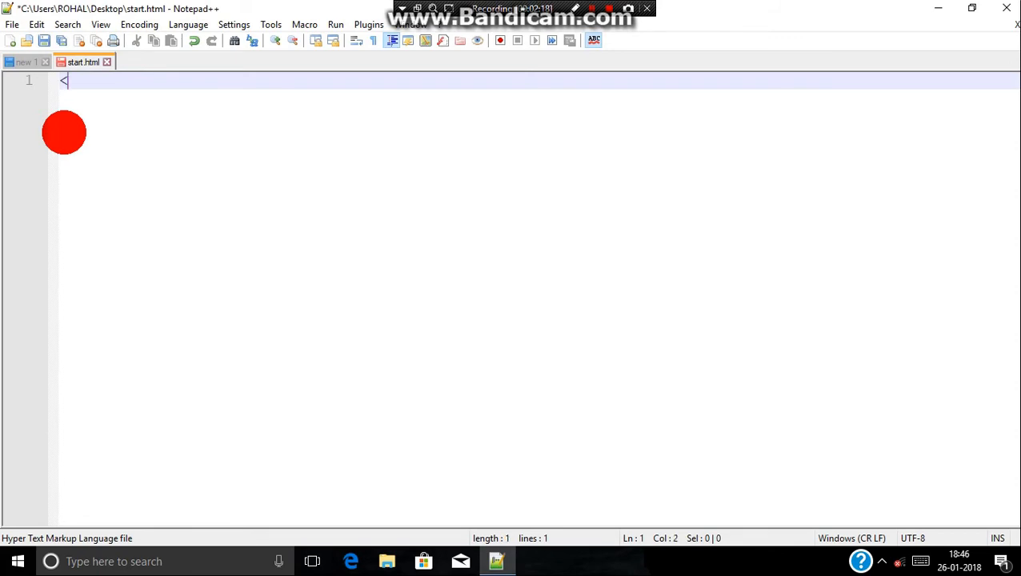
text(Do)
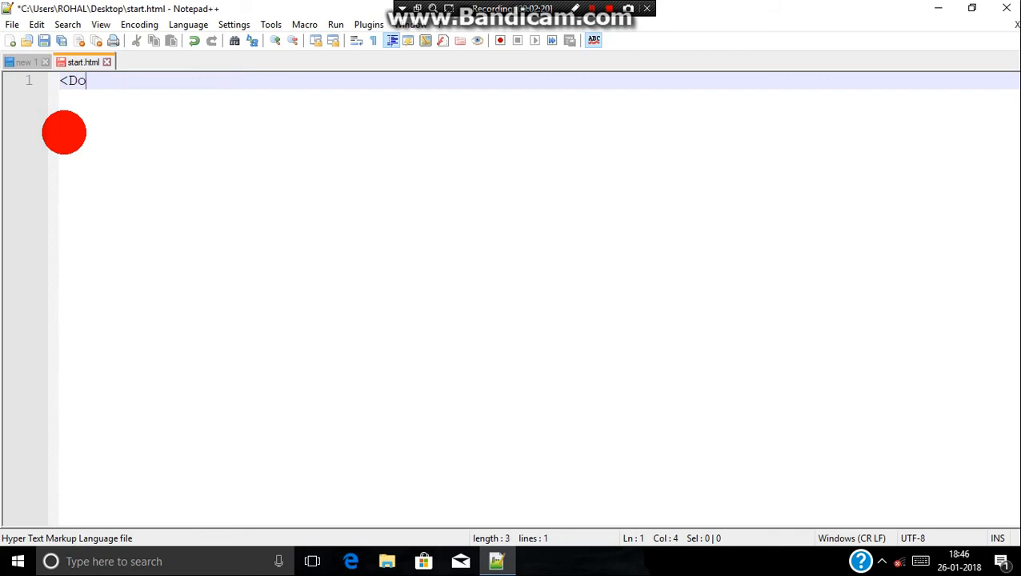
text(C)
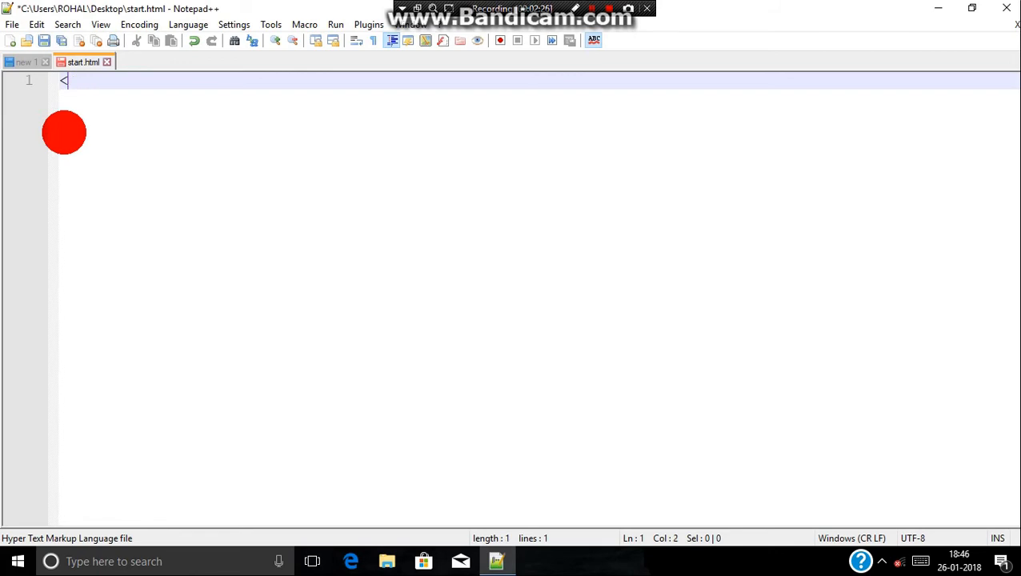
text(!DOC)
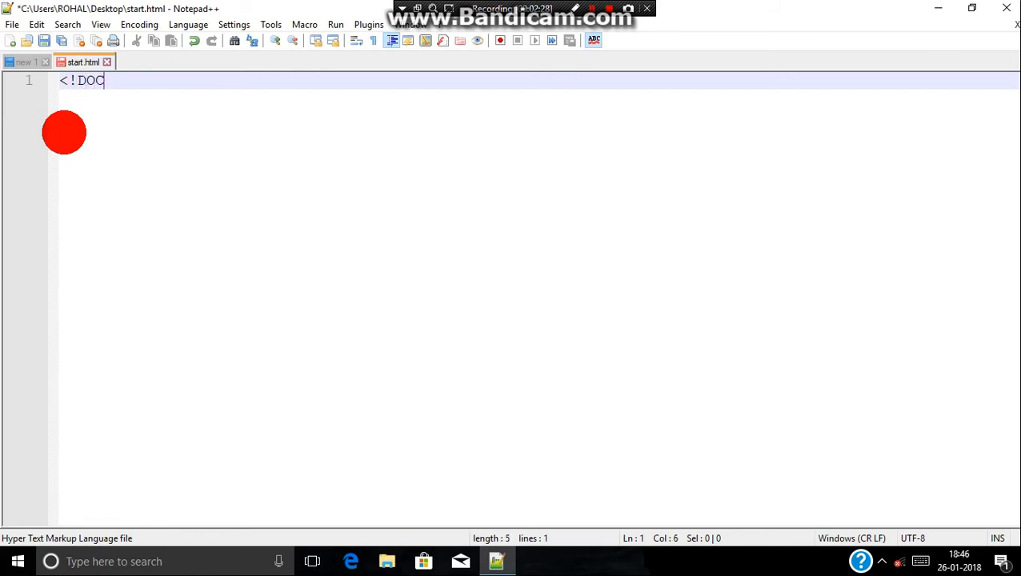
text(TYPE html>)
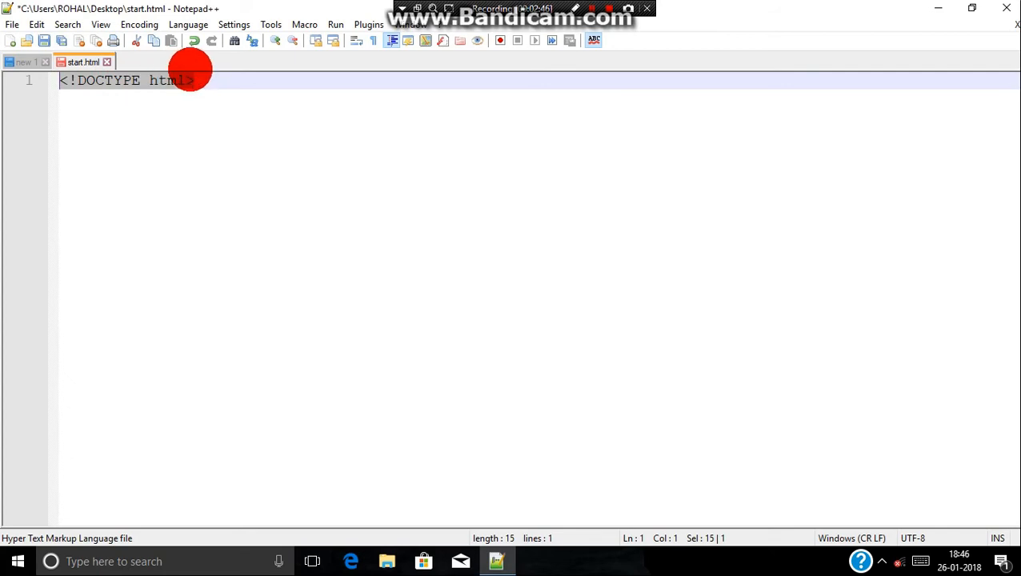
text(v)
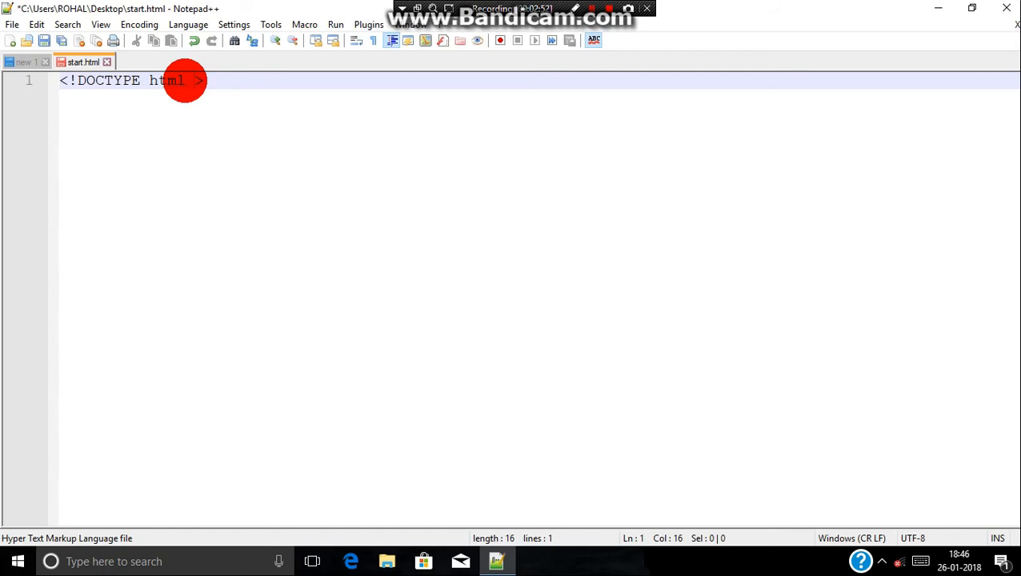
key(Backspace)
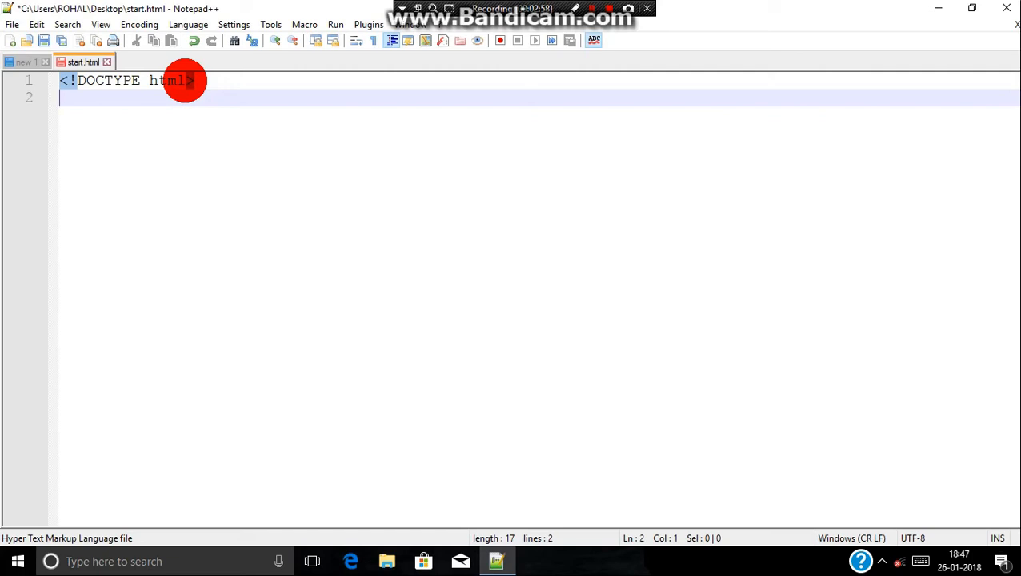
- Add <html></html> with indented <head></head> and <body></body> pairs inside
text(<)
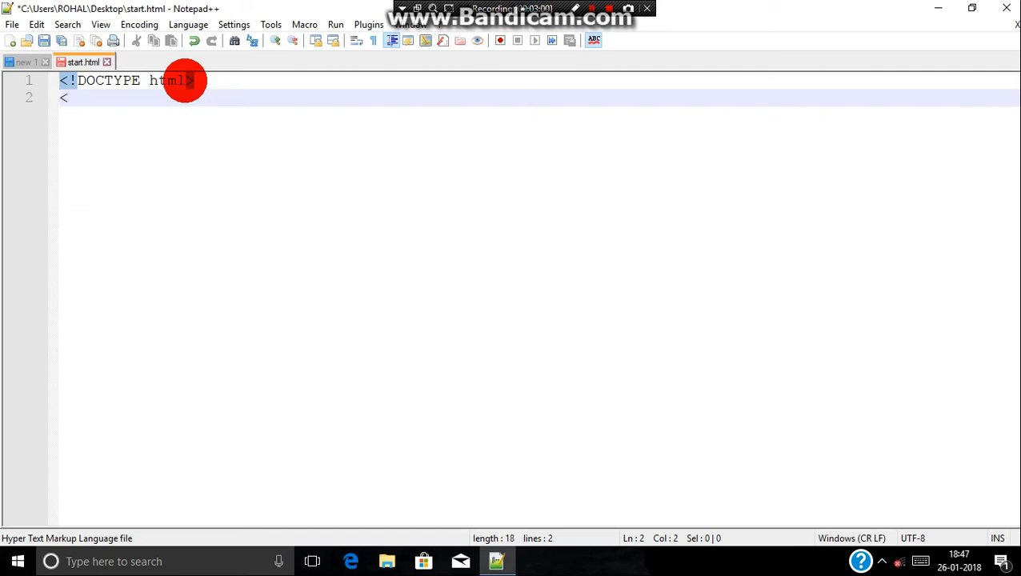
text(html>)
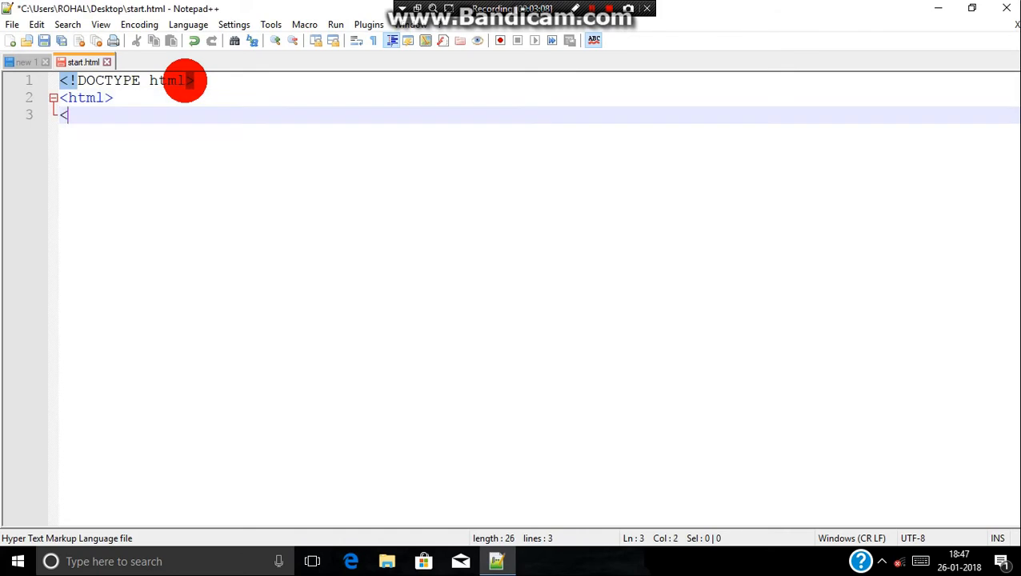
text(/)
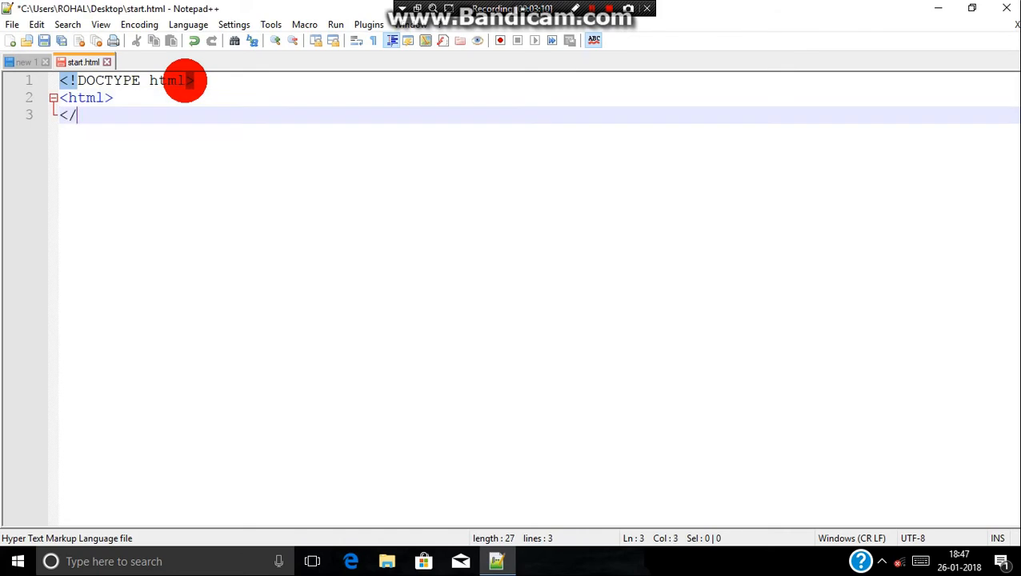
text(html>)
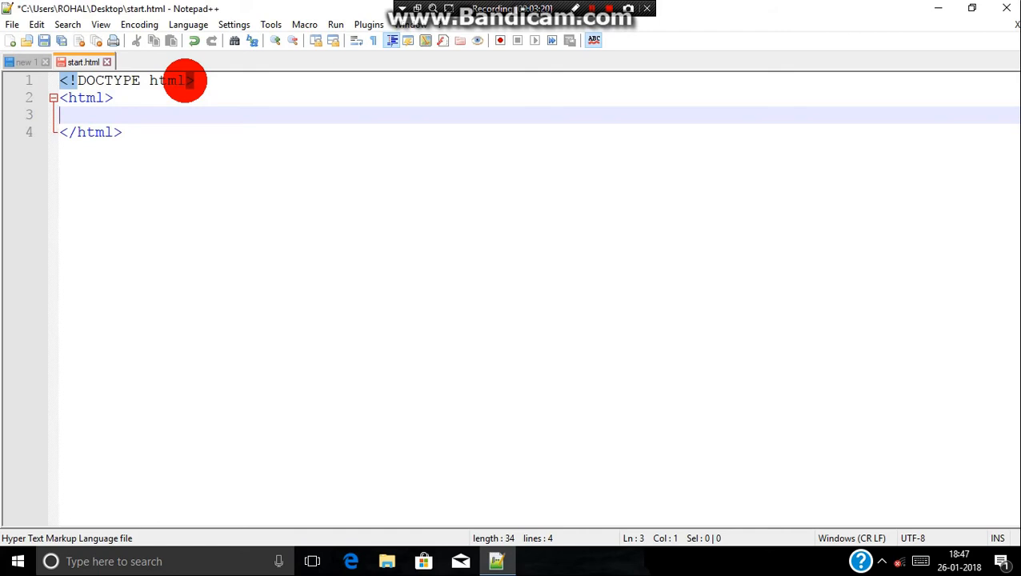
text(<head>)
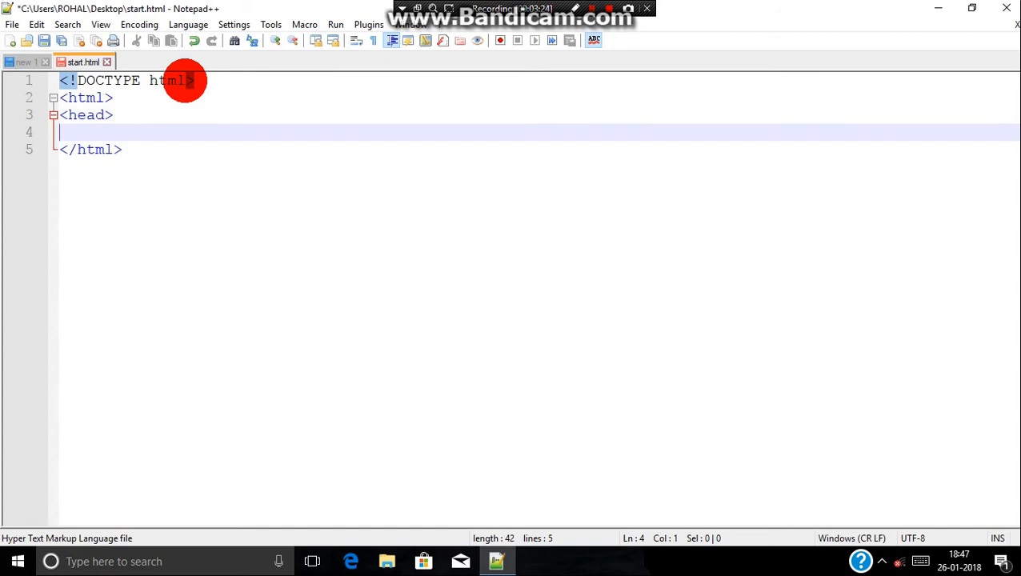
text(</head>)
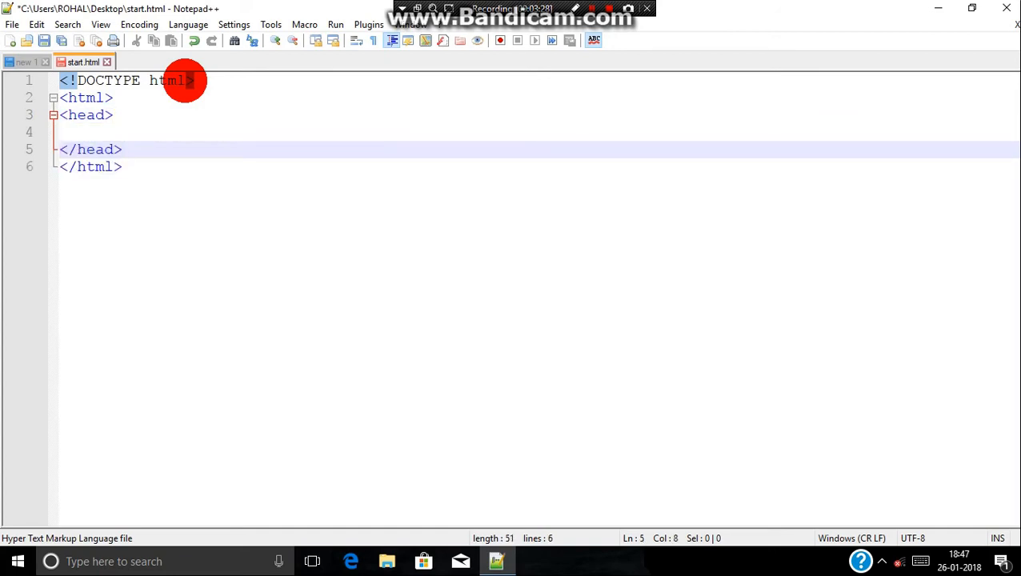
text(<body>)
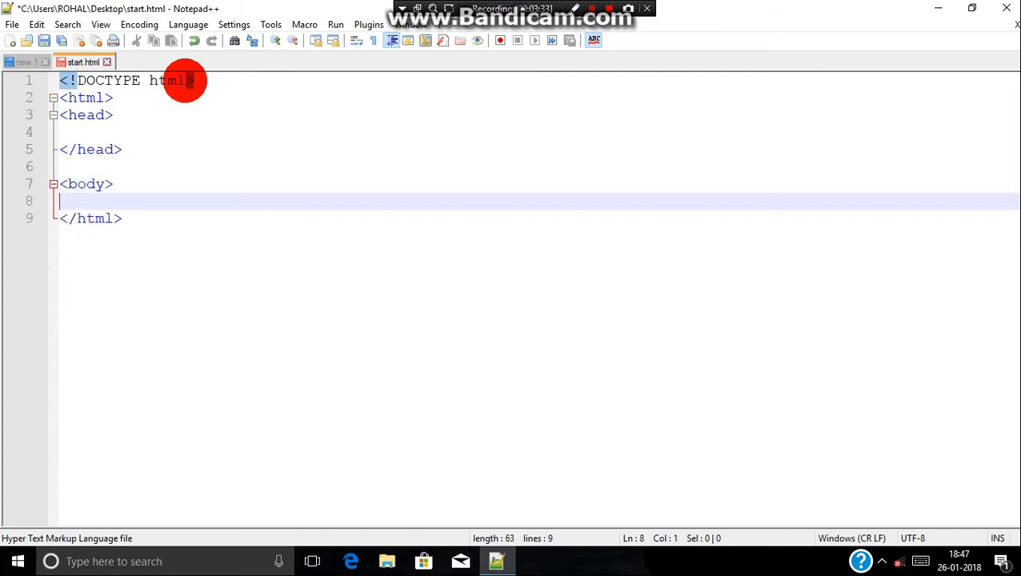
text(</body>)
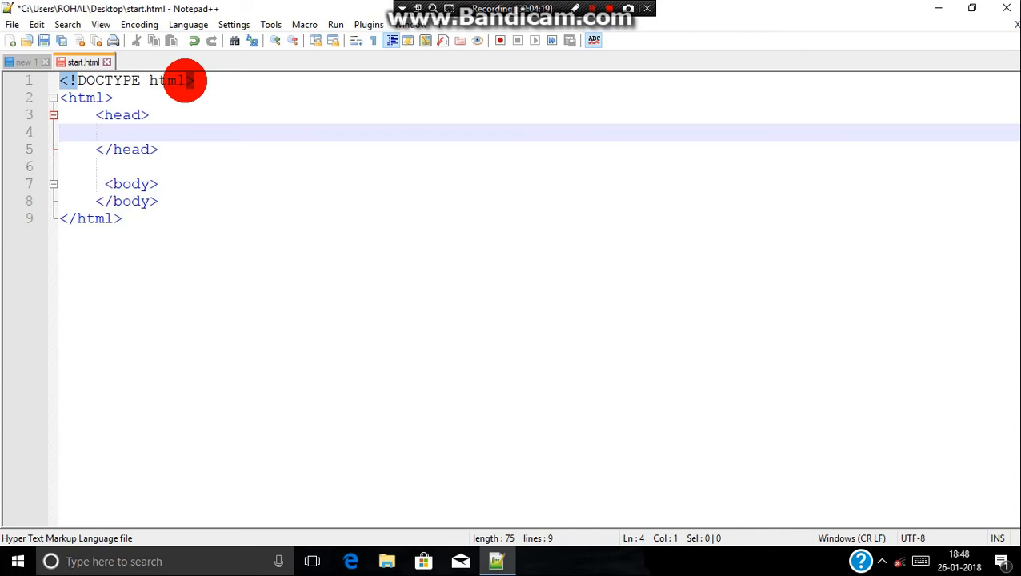
- Add an empty <title></title> pair in the head, then minimize the editor
text(<)
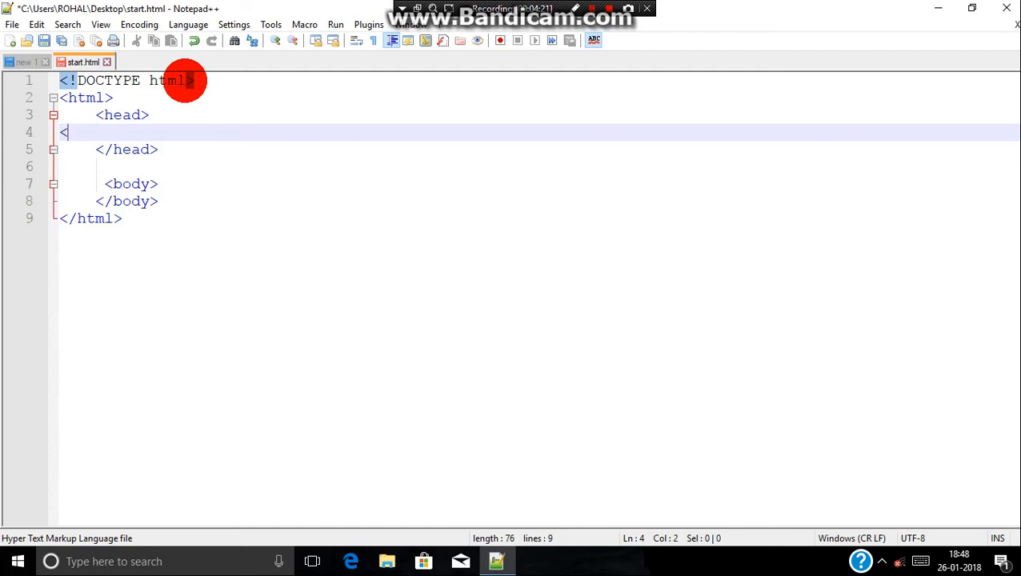
text(title>)
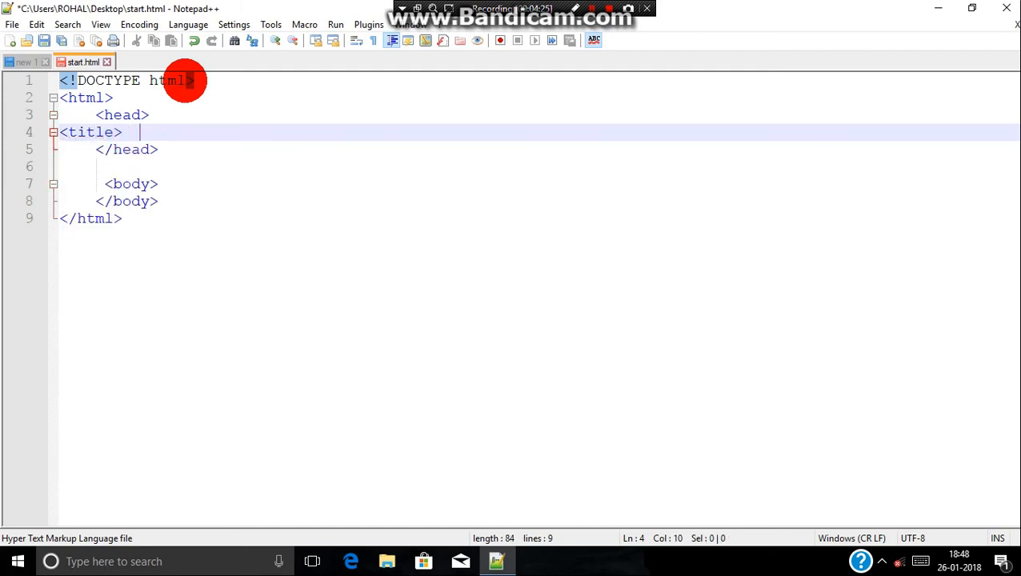
text(</title>)
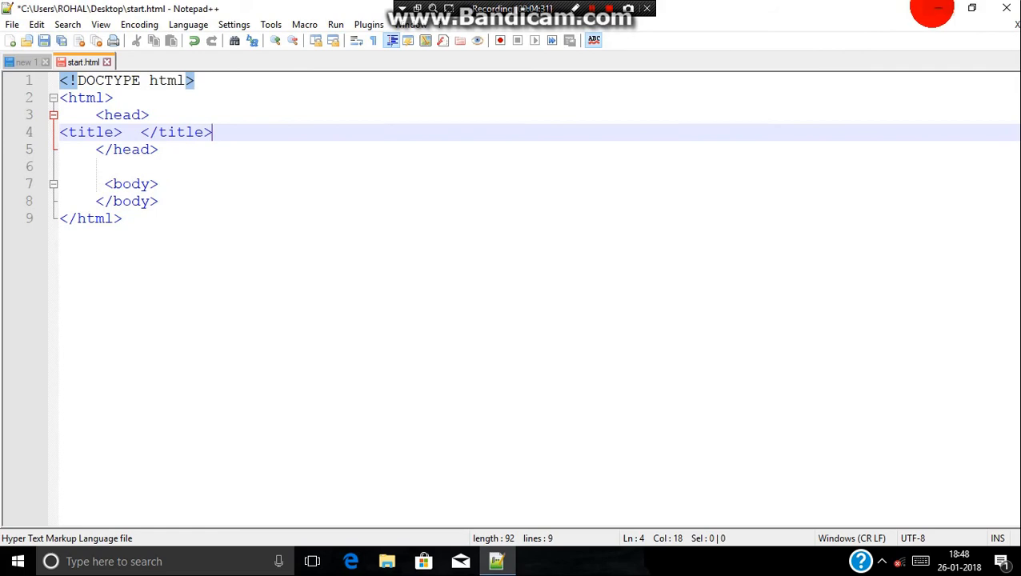
click(630, 8)
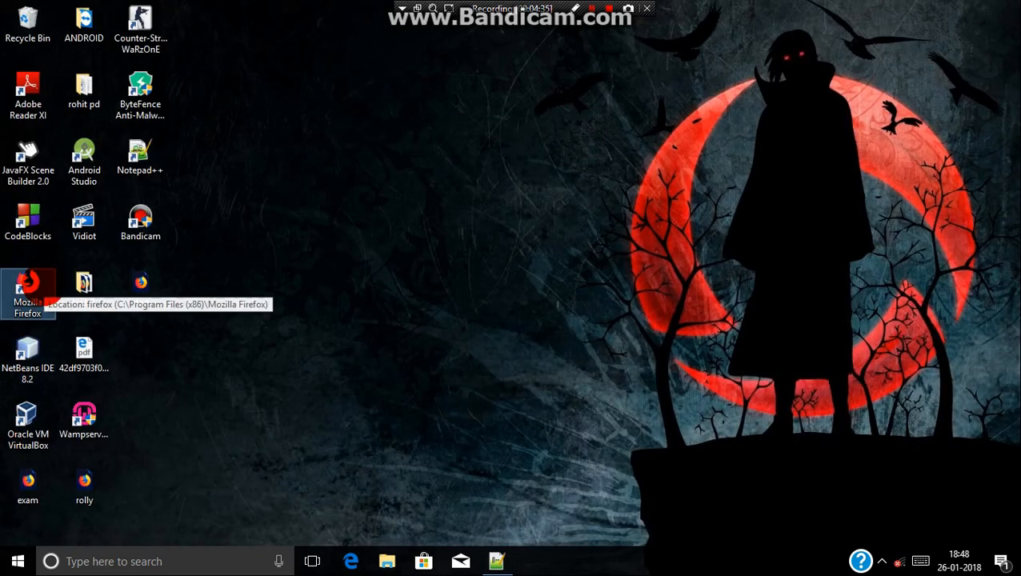
double_click(27, 288)
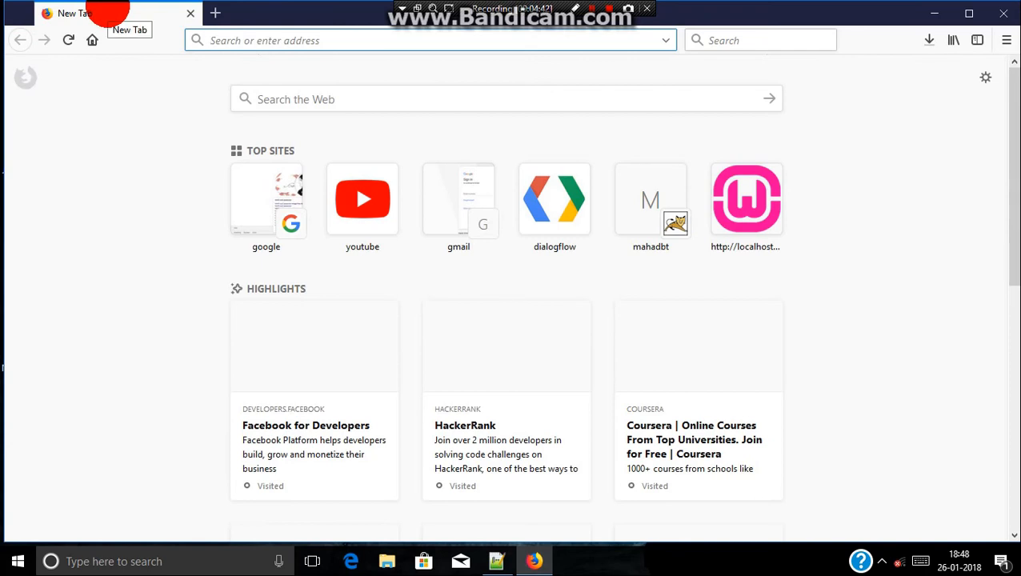
click(496, 561)
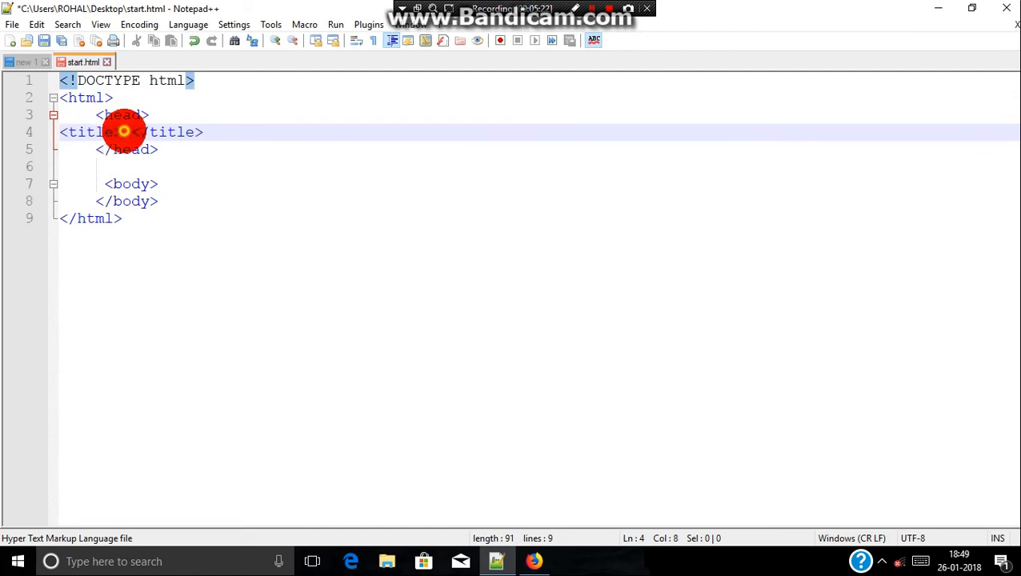
- Make the title text read "hiya this is rolly here"
text(hiya)
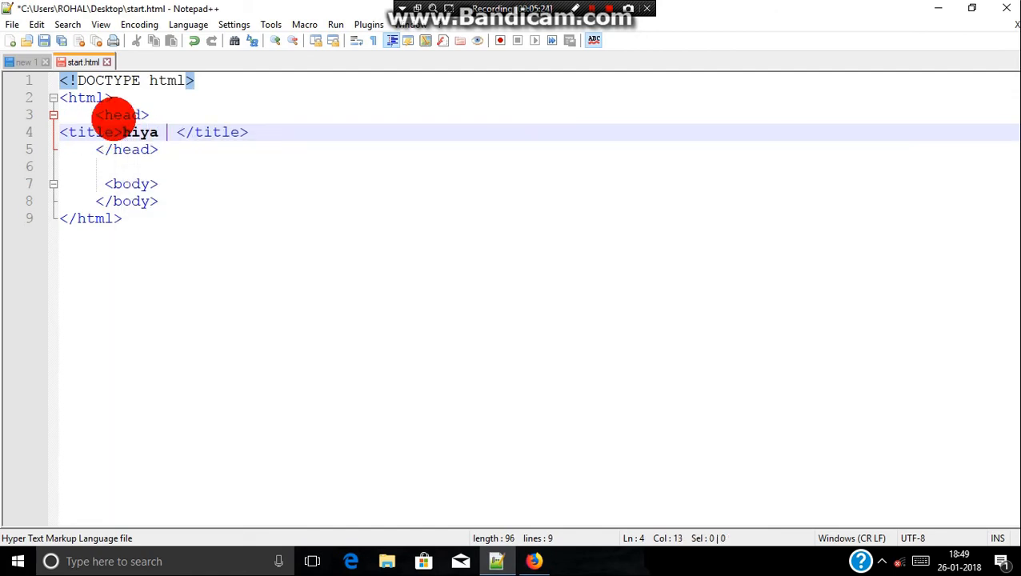
text(this is roll)
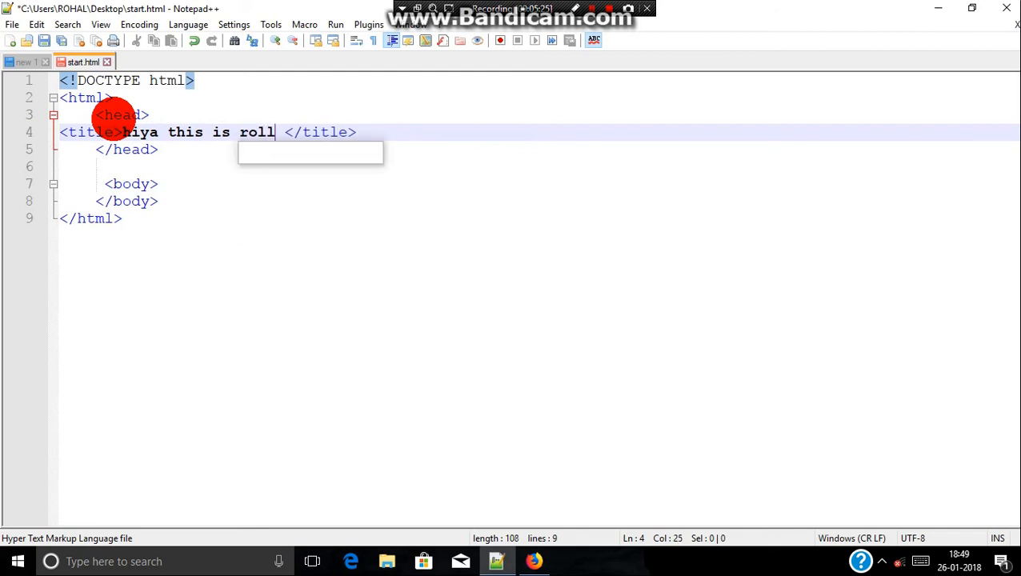
text(y here)
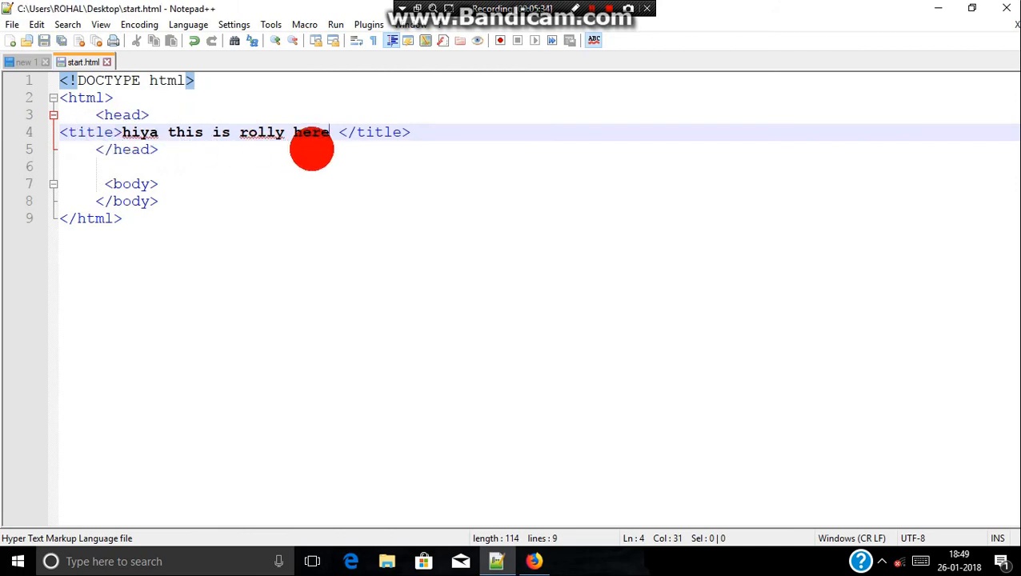
mouse_move(214, 132)
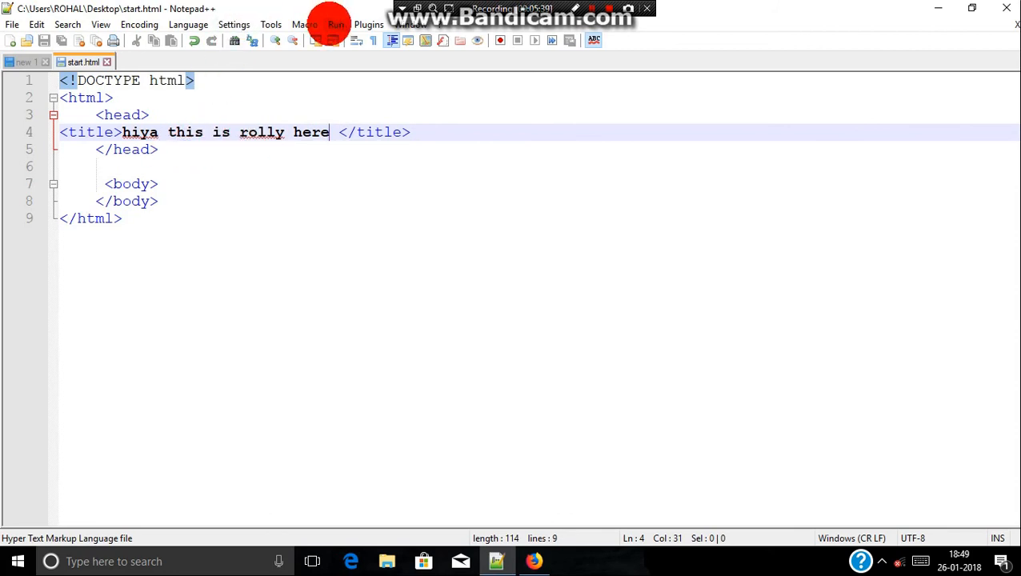
click(336, 24)
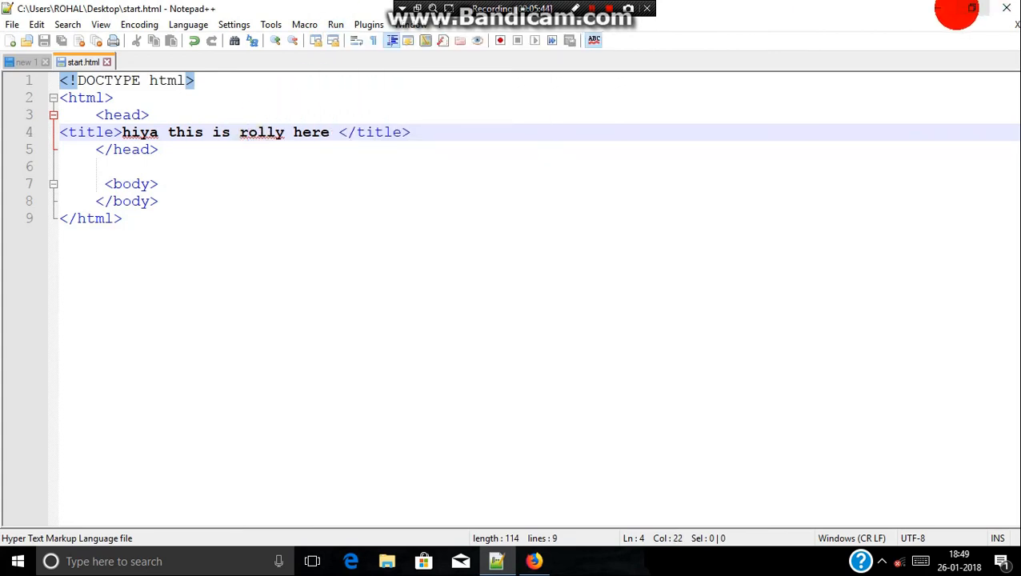
click(534, 561)
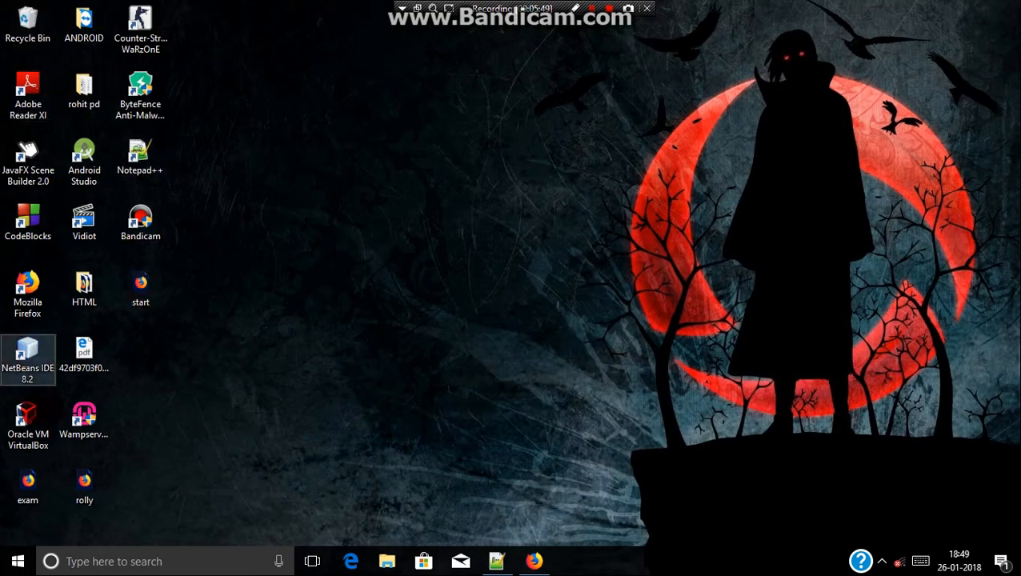
click(84, 485)
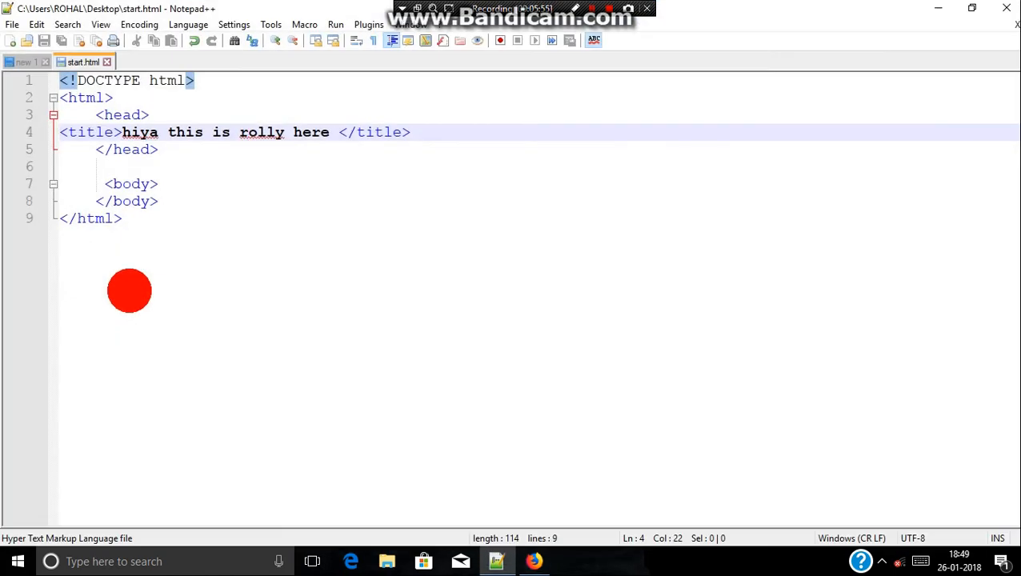
click(534, 561)
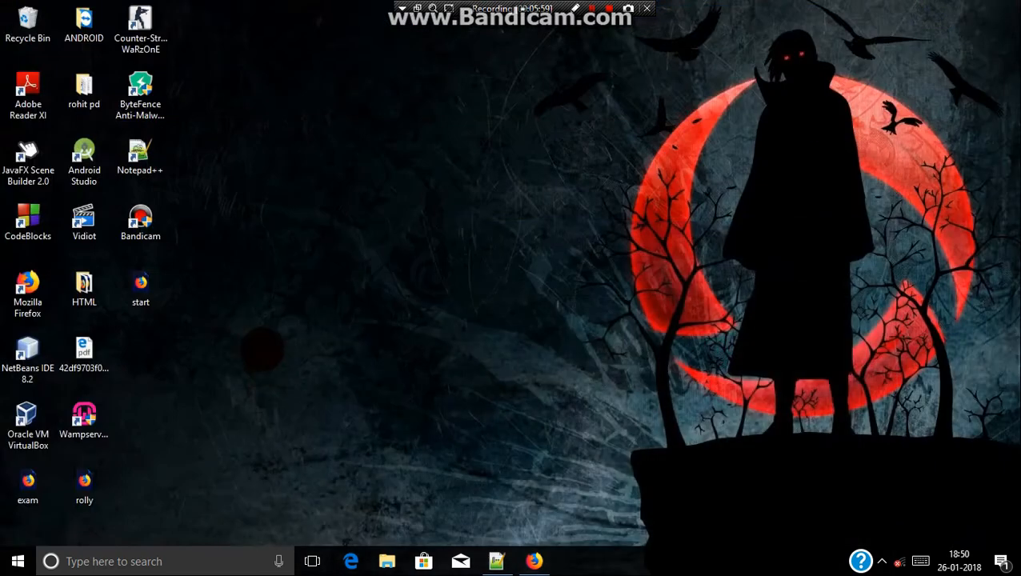
right_click(140, 288)
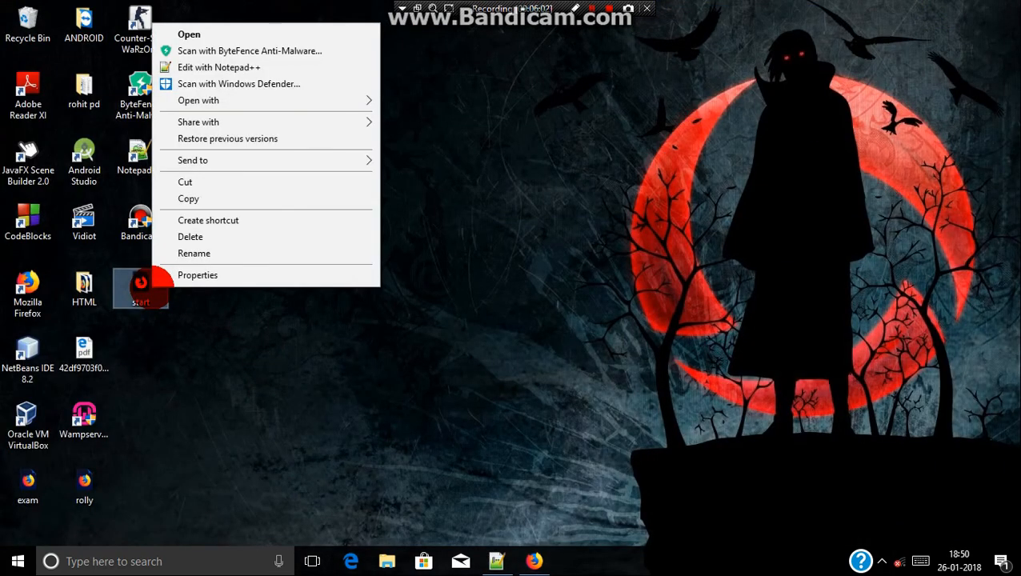
click(197, 101)
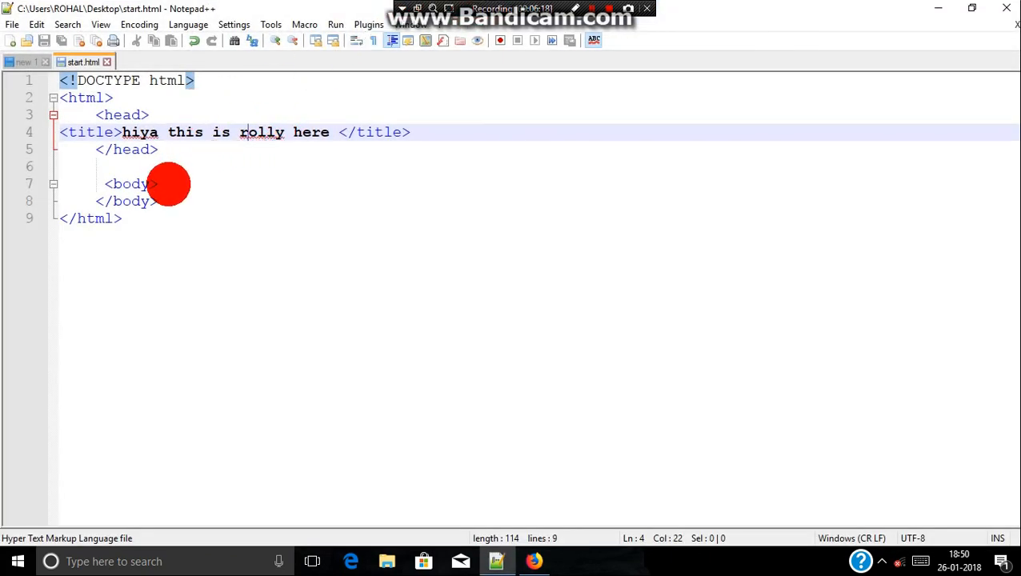
- Add a new line of placeholder gibberish text inside the body
click(159, 184)
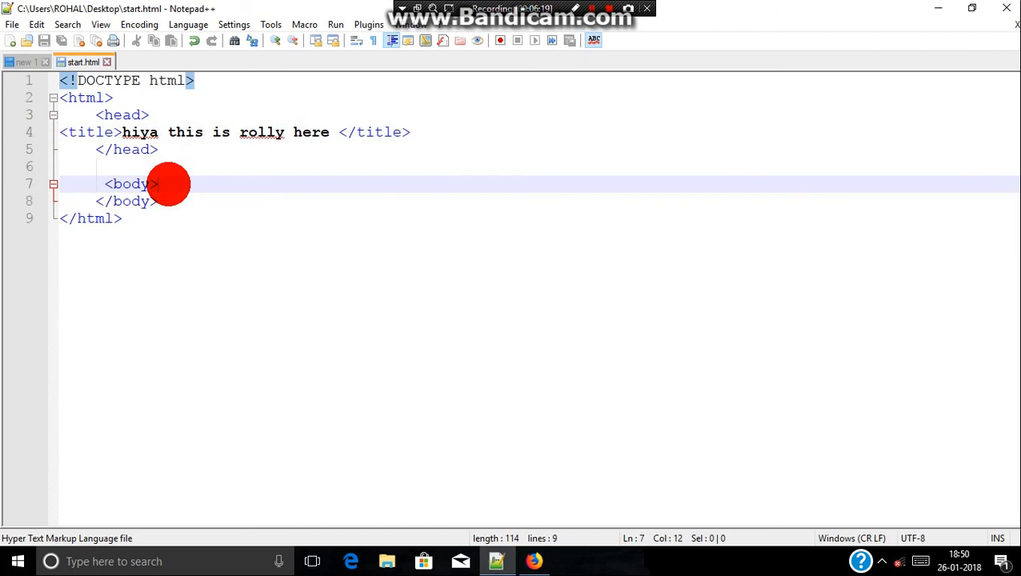
key(enter)
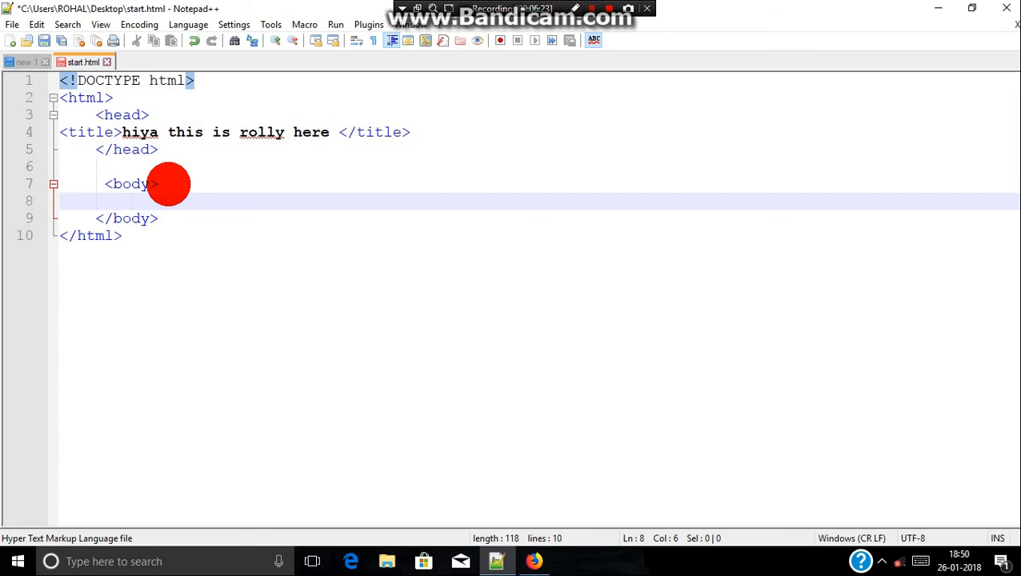
text(vjgh jh s)
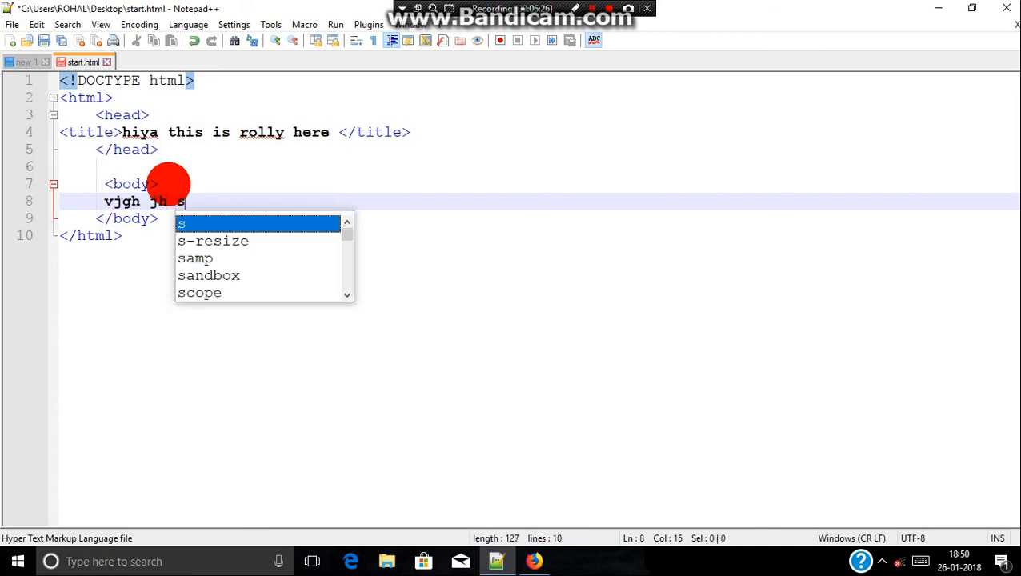
text(ghs jofshf j)
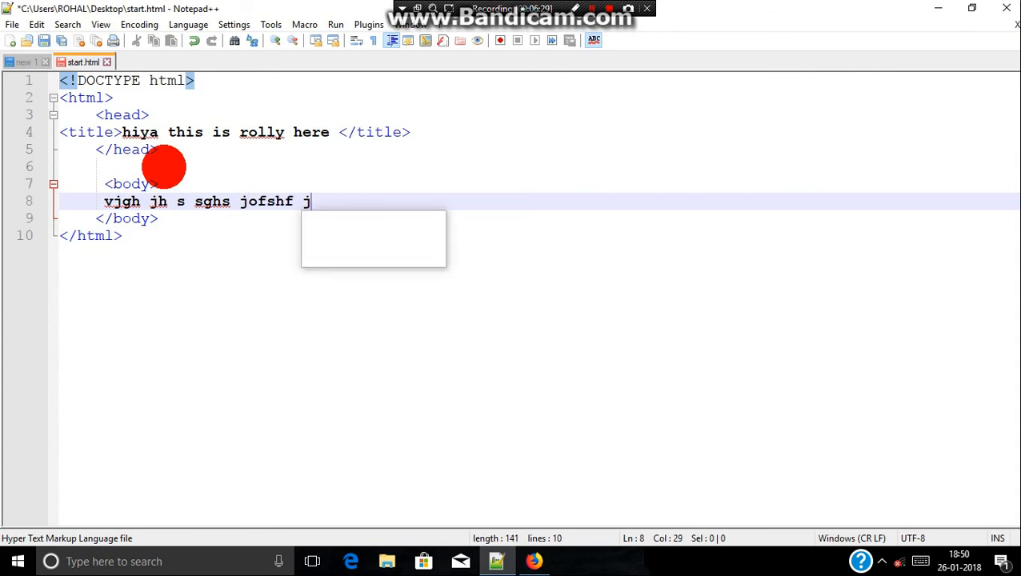
text(gshljlshghjshshgjh sj)
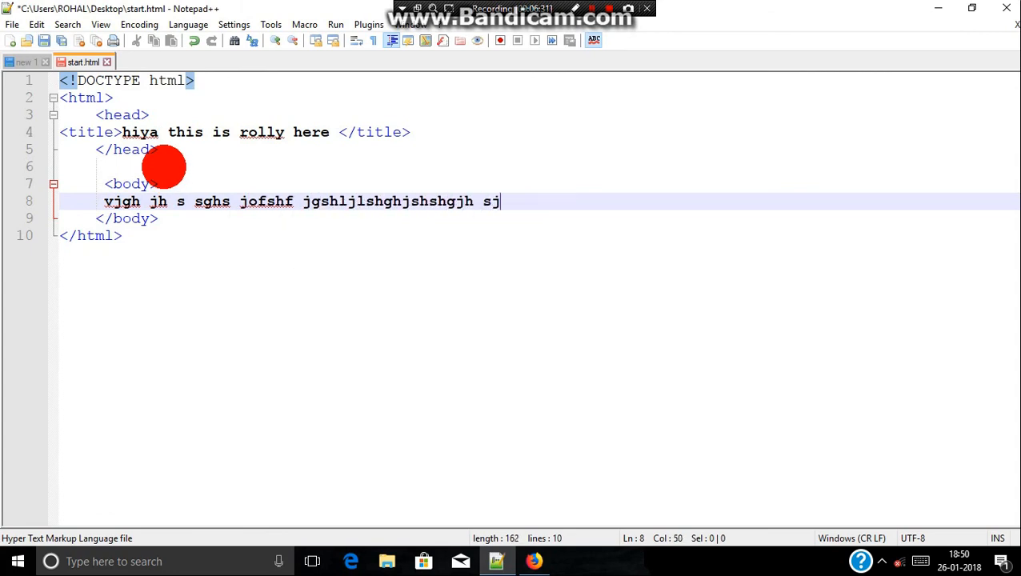
text(hj)
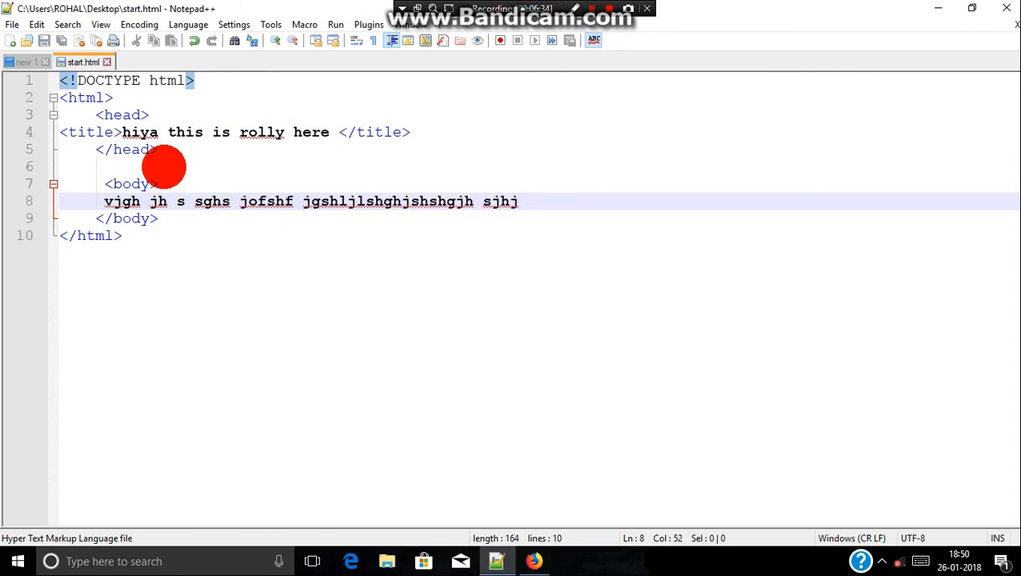